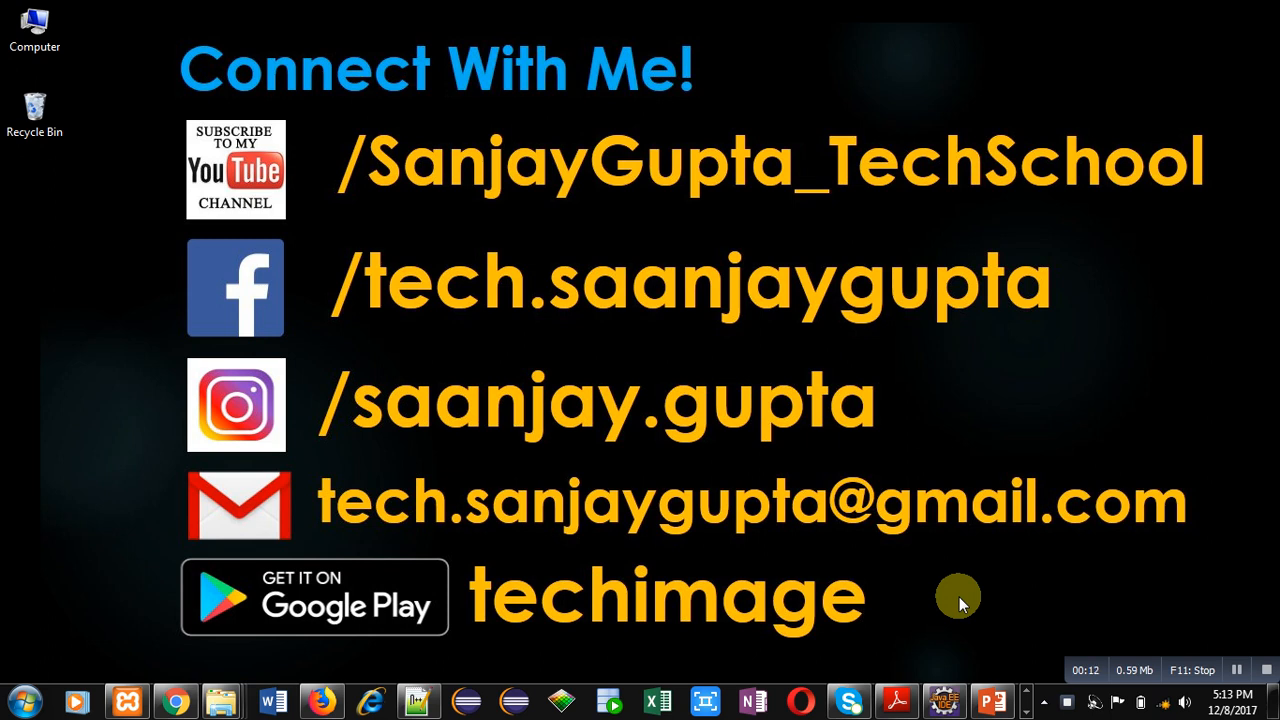
mouse_move(895, 605)
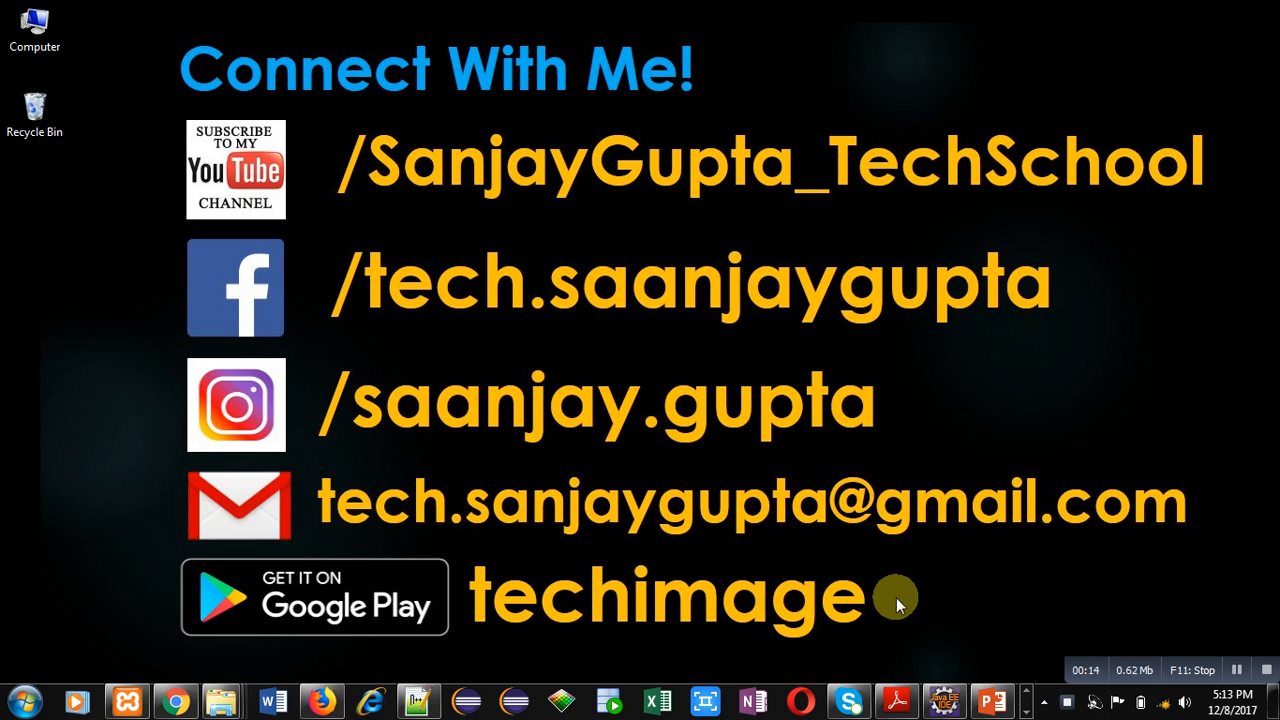
mouse_move(935, 575)
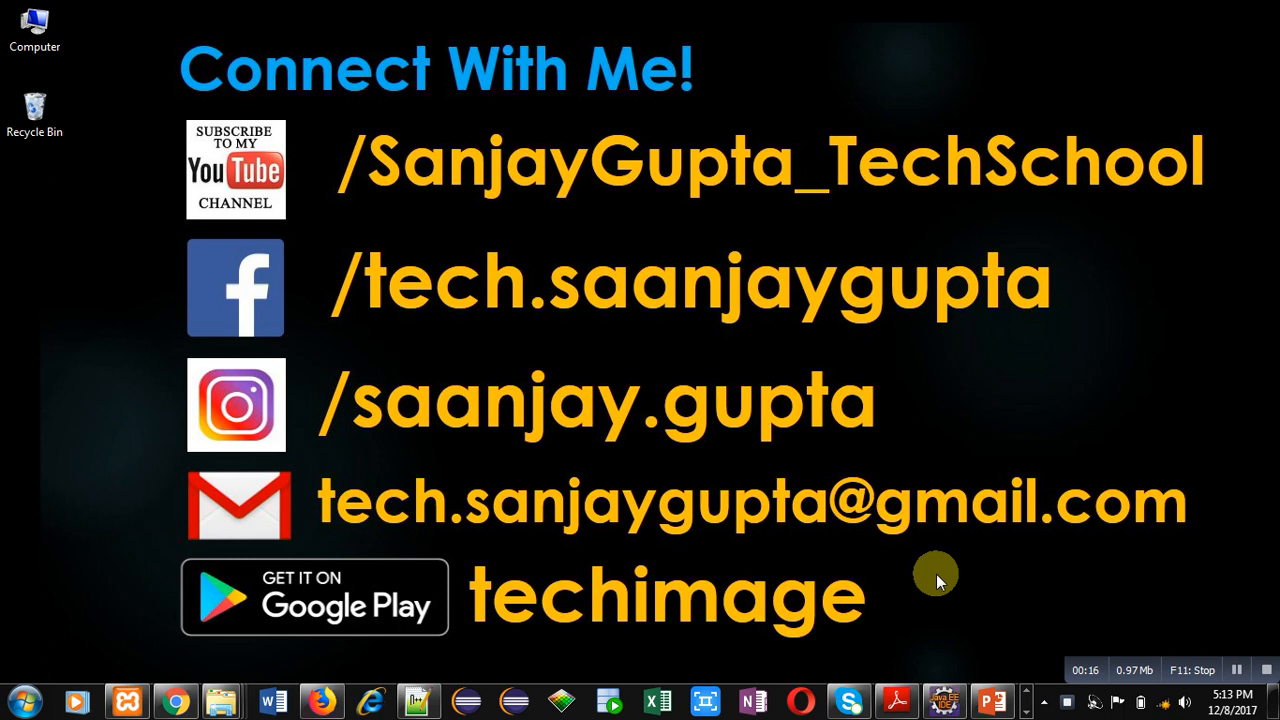
mouse_move(1147, 597)
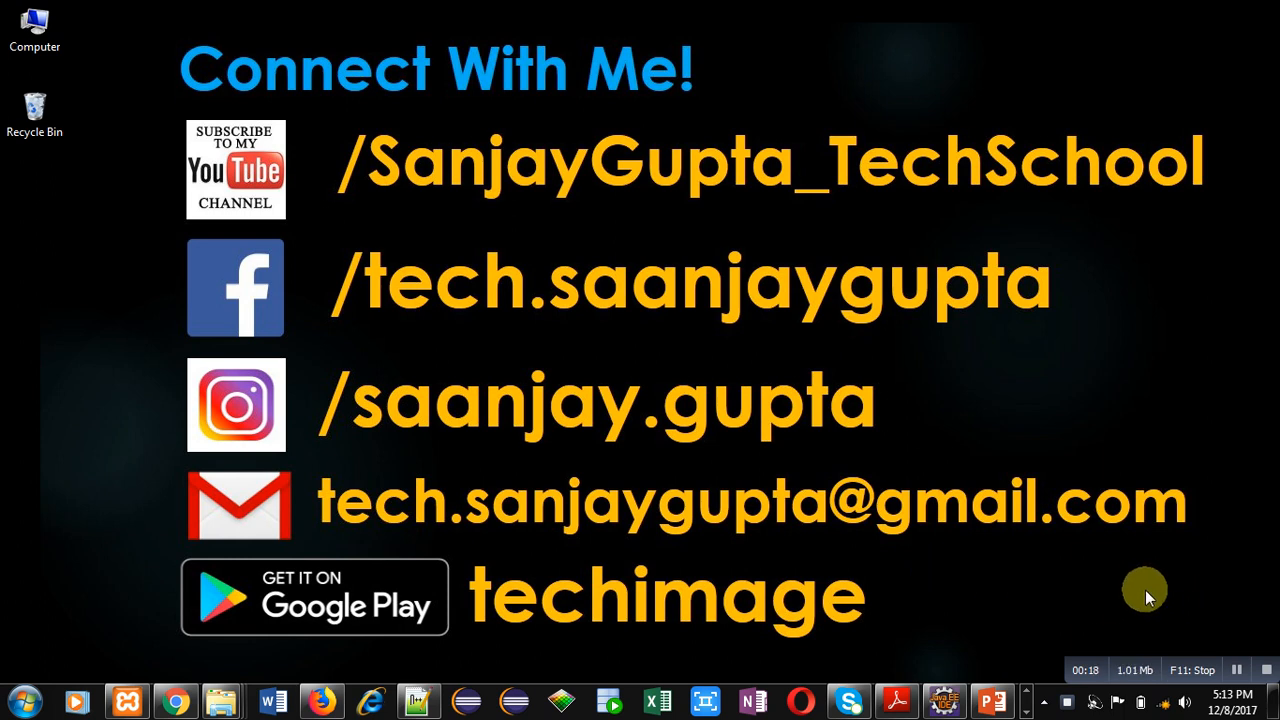
mouse_move(1153, 600)
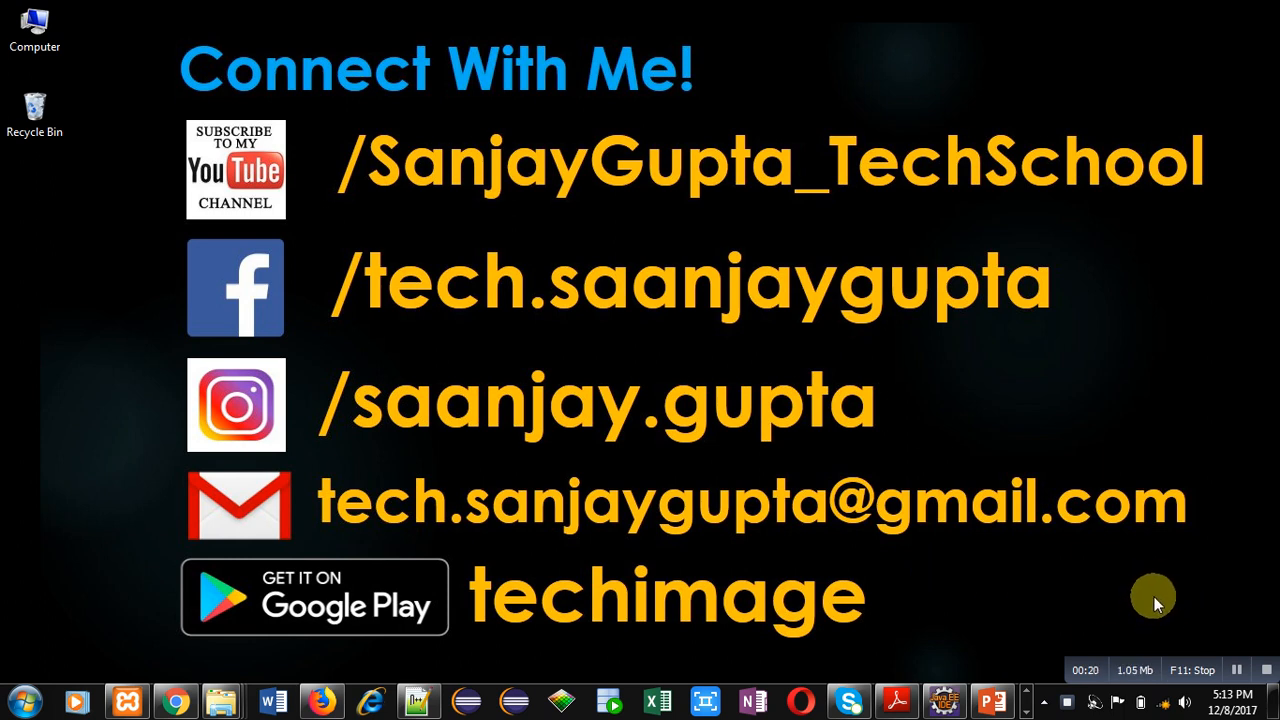
mouse_move(958, 617)
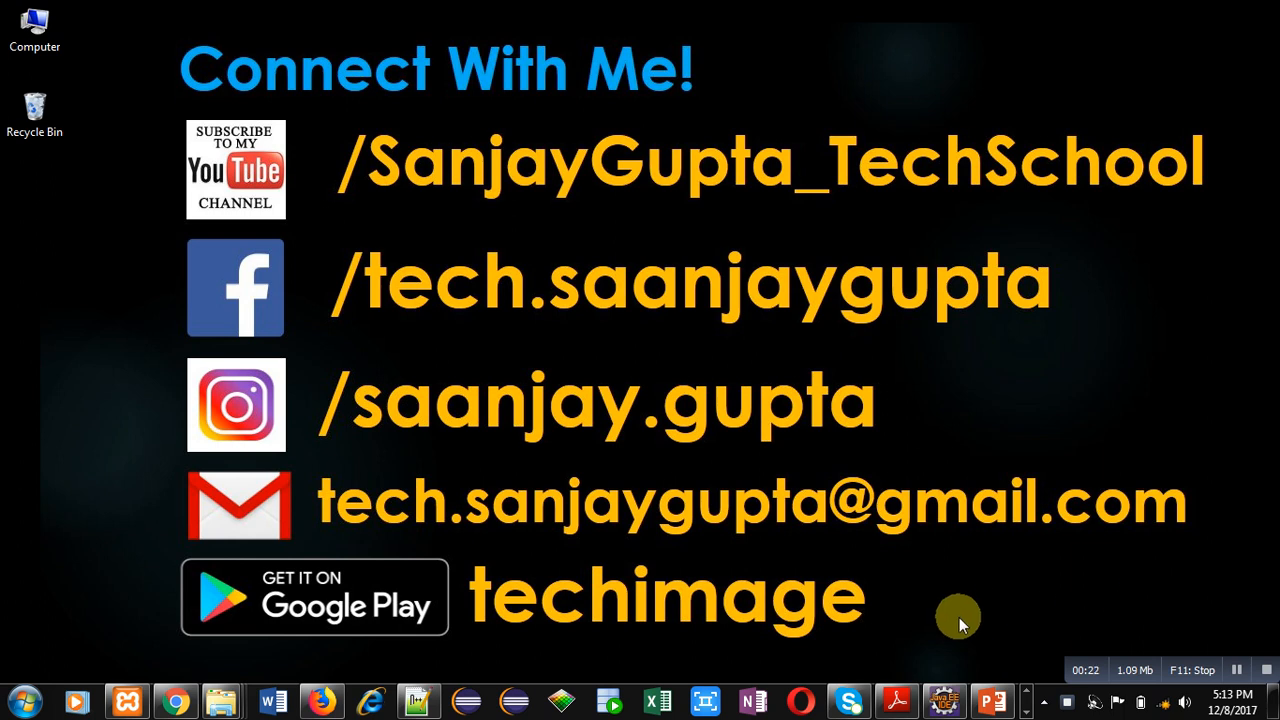
mouse_move(875, 640)
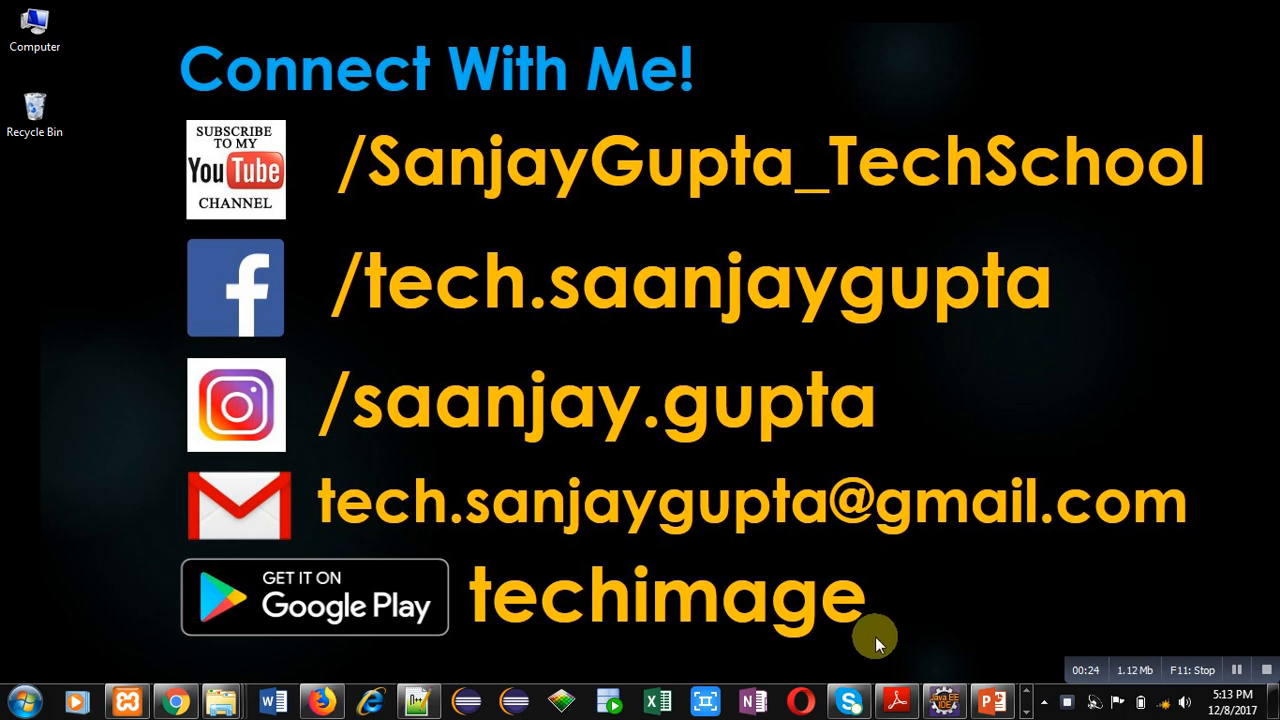
mouse_move(670, 645)
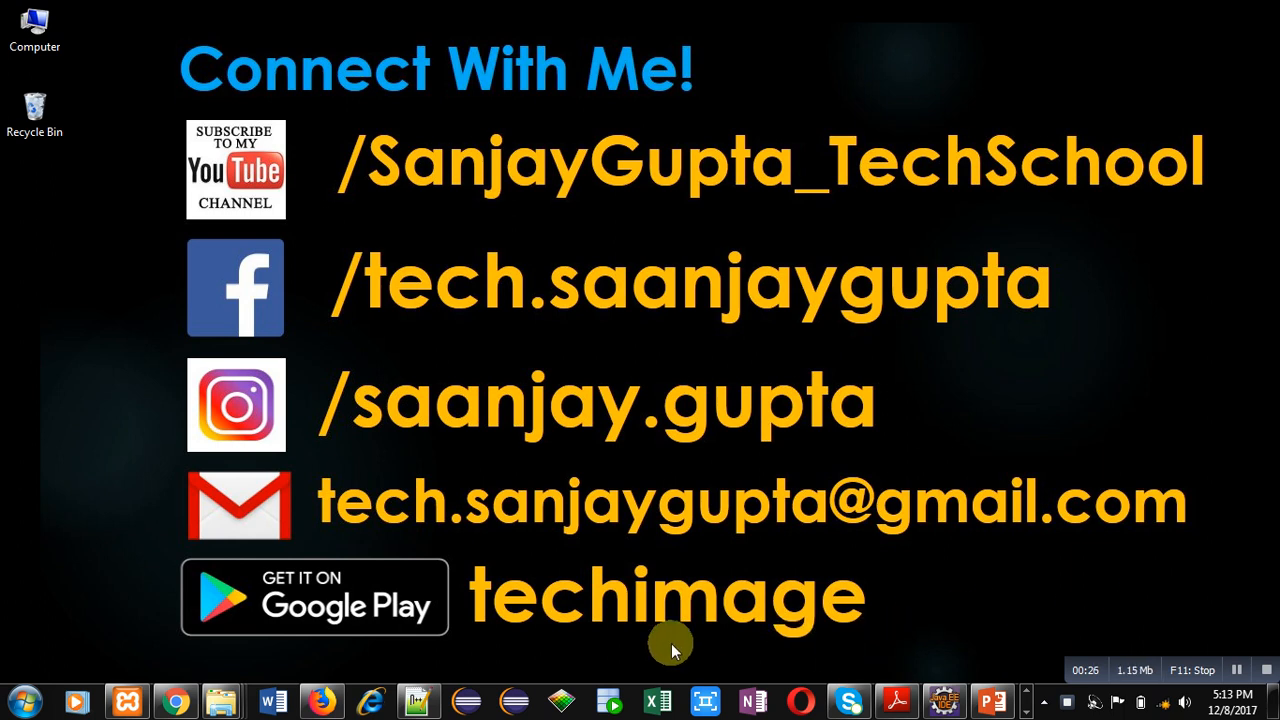
mouse_move(485, 655)
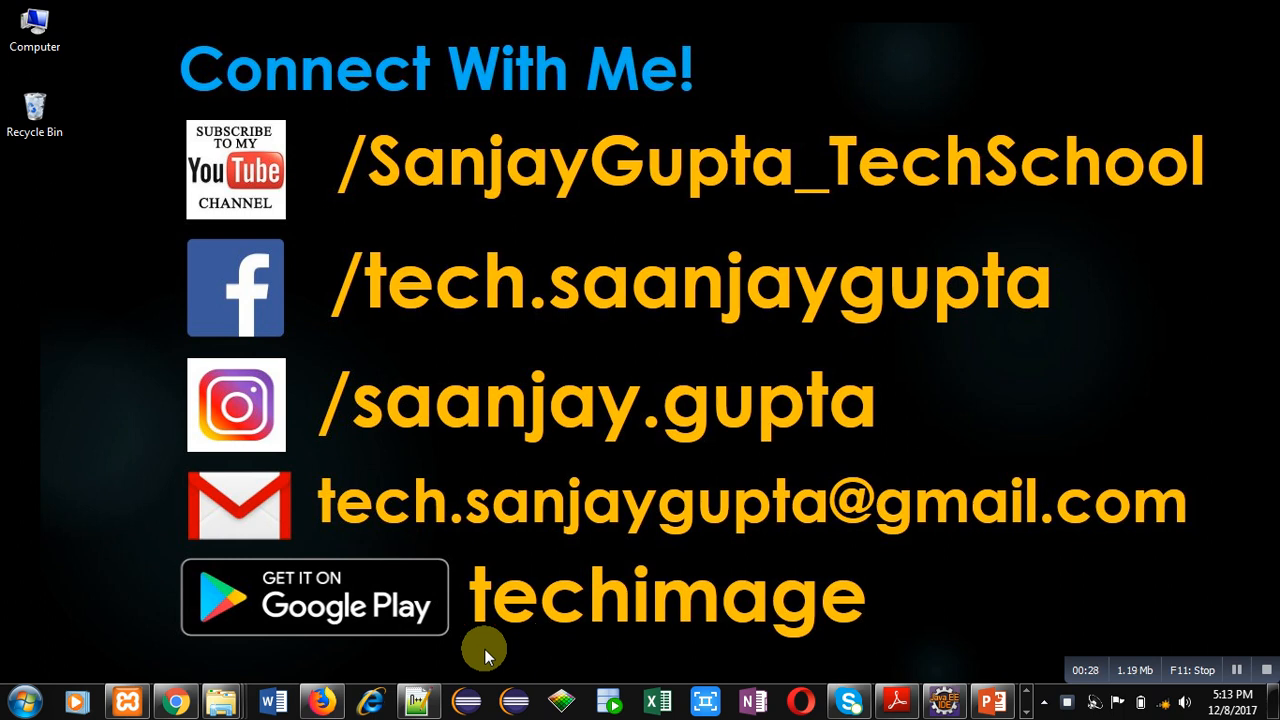
Write n1 = input("Enter First Number") on line 1 of testscript.py
click(418, 700)
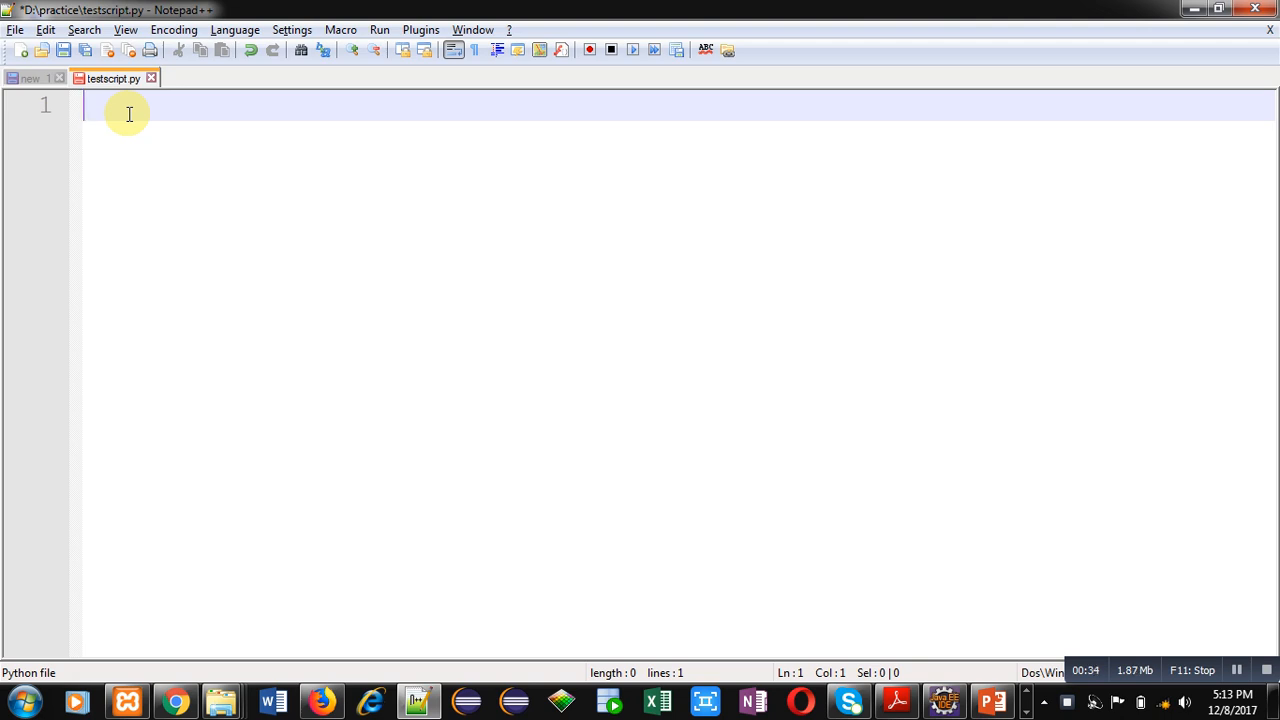
text(n1)
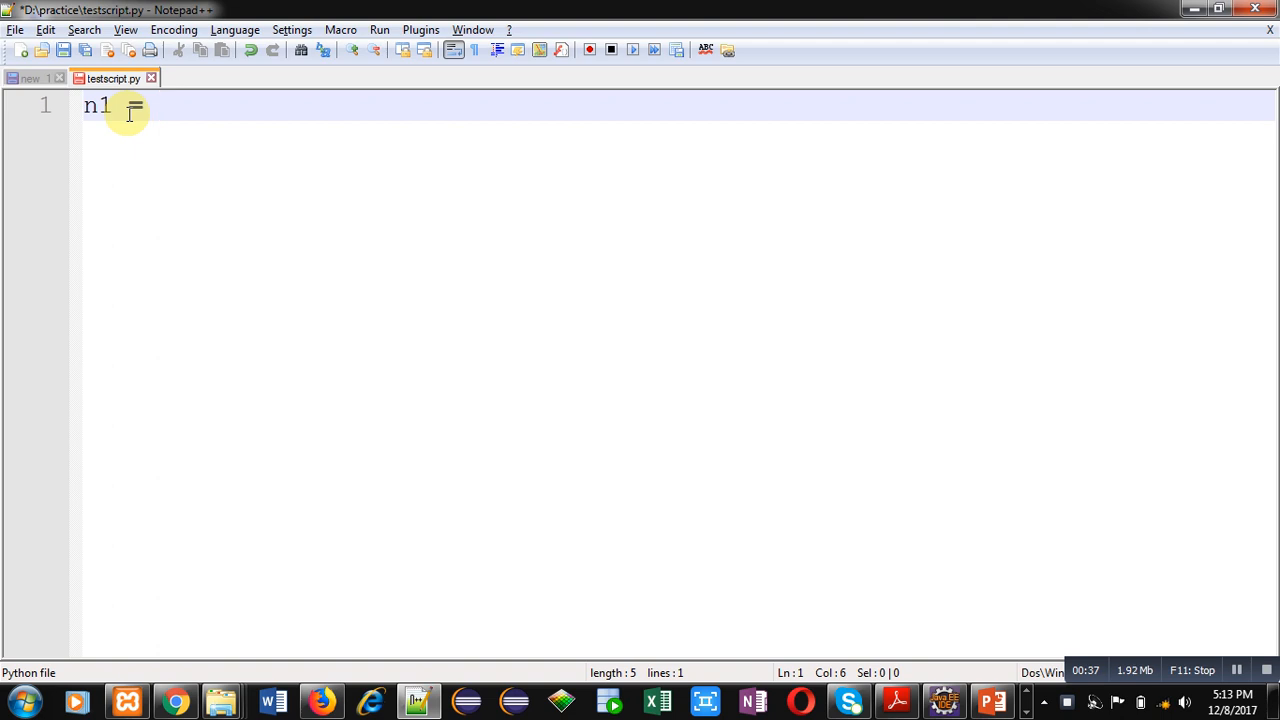
text(= input(")
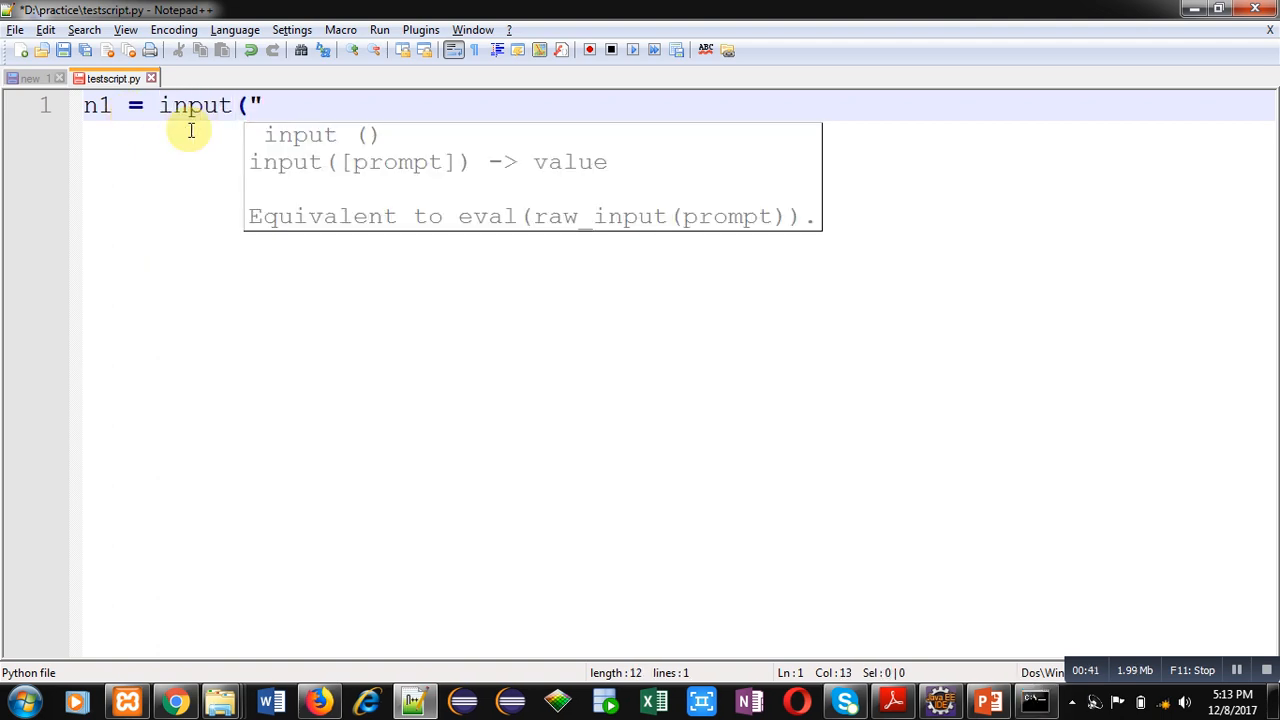
text(Enter)
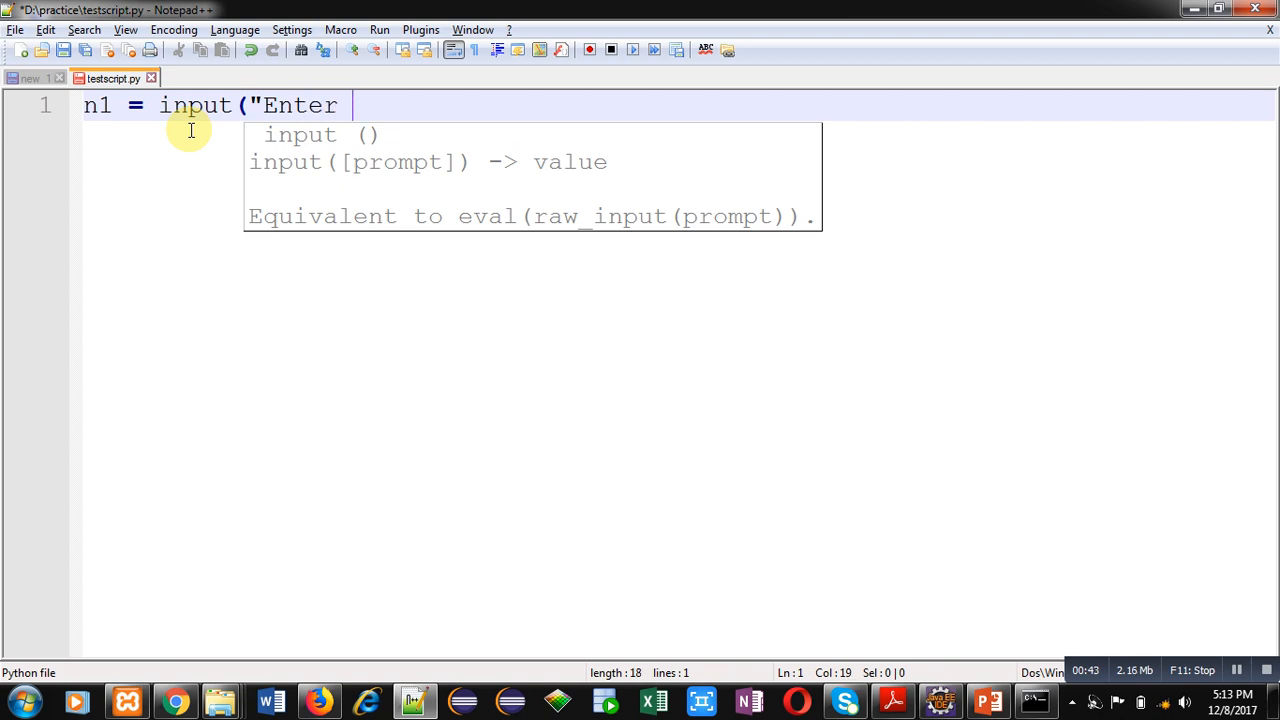
text(First Num)
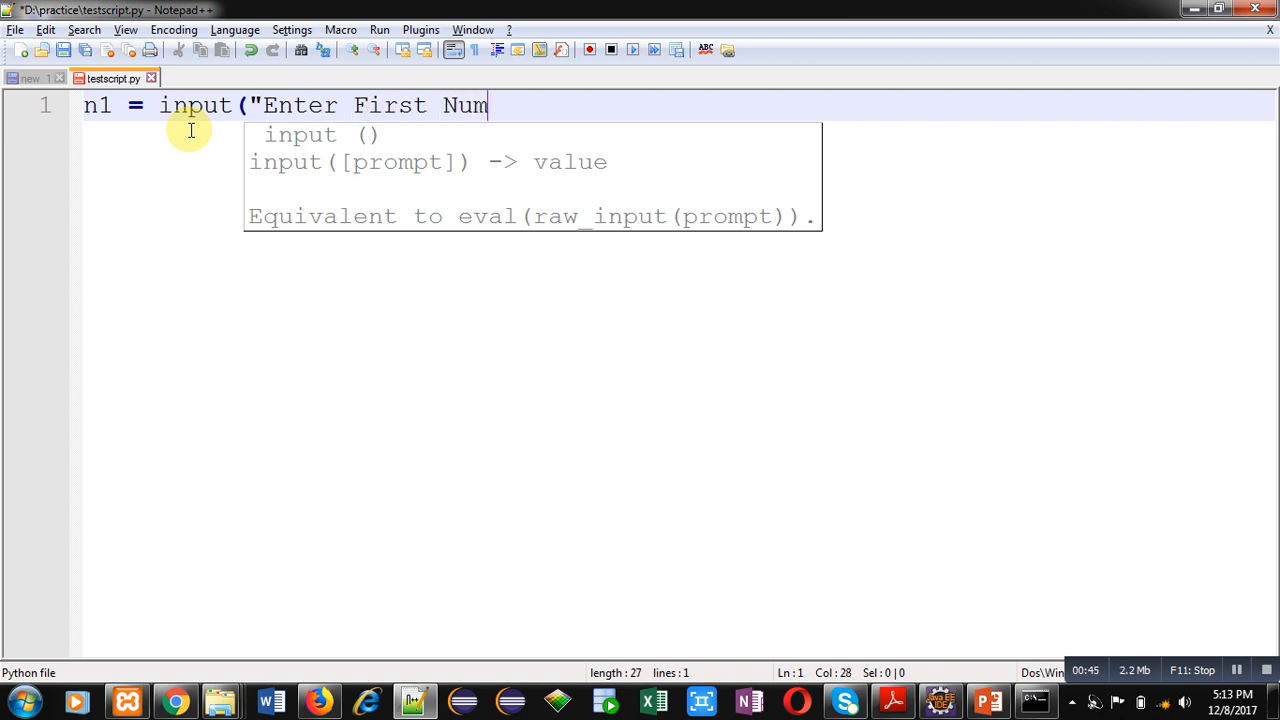
text(ber"))
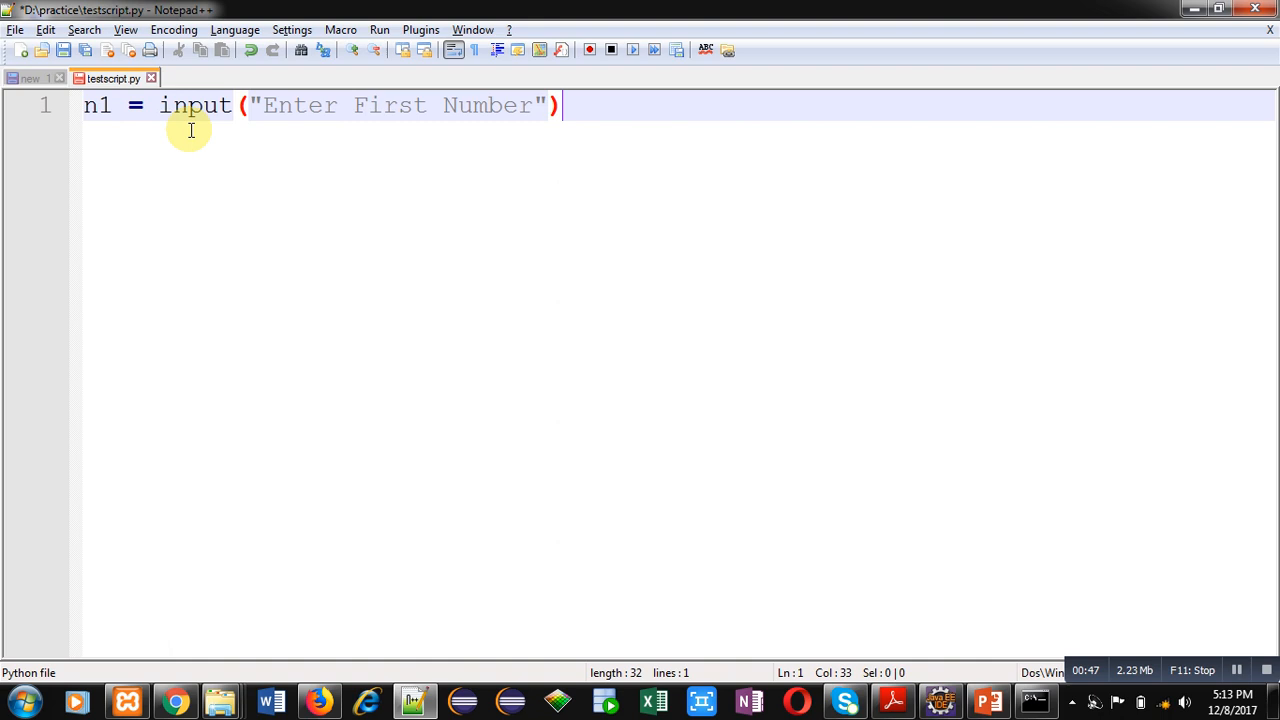
Write n2 = input("Enter Second Number") on line 2
text(n2 = inpu)
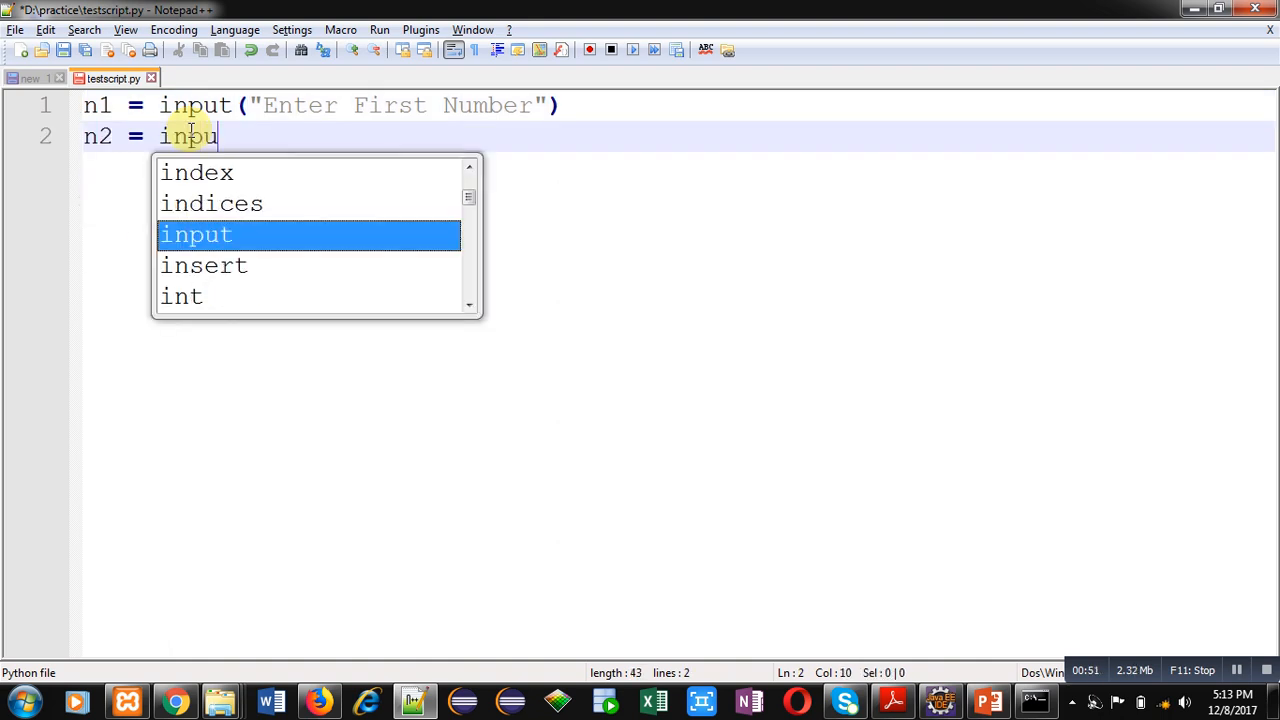
text(t(")
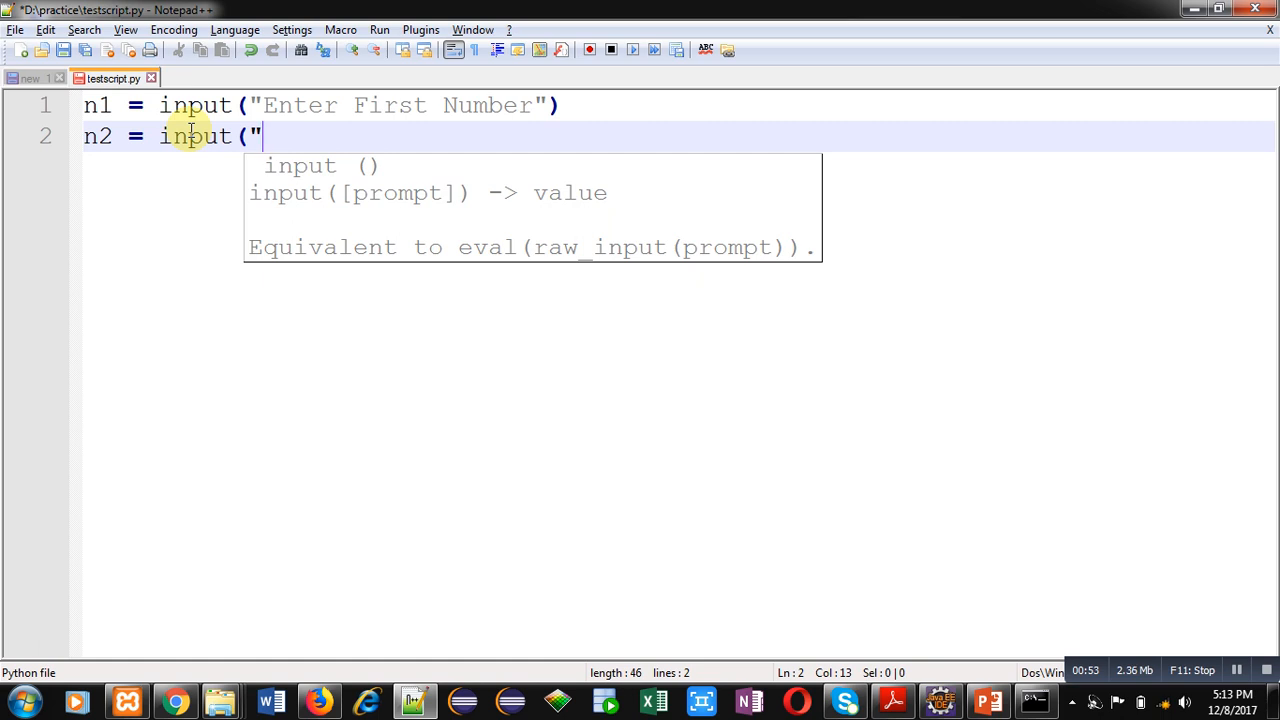
text(Enter Secon)
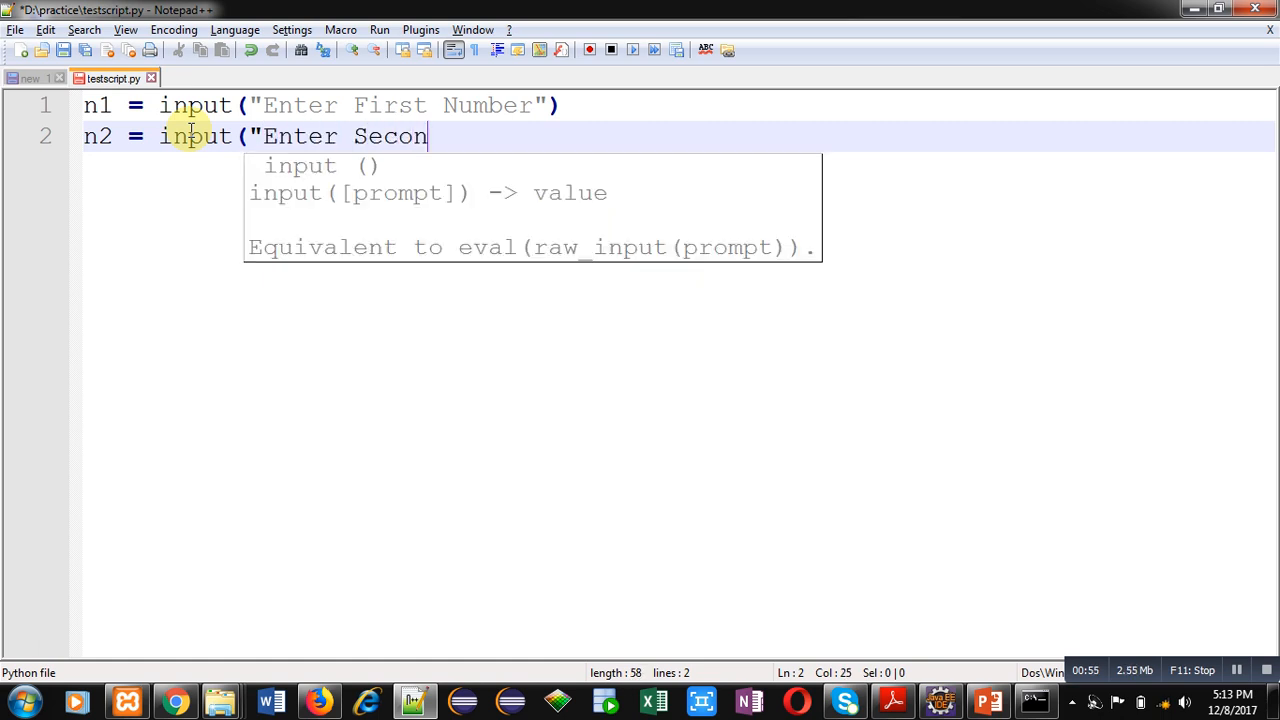
text(d Number"))
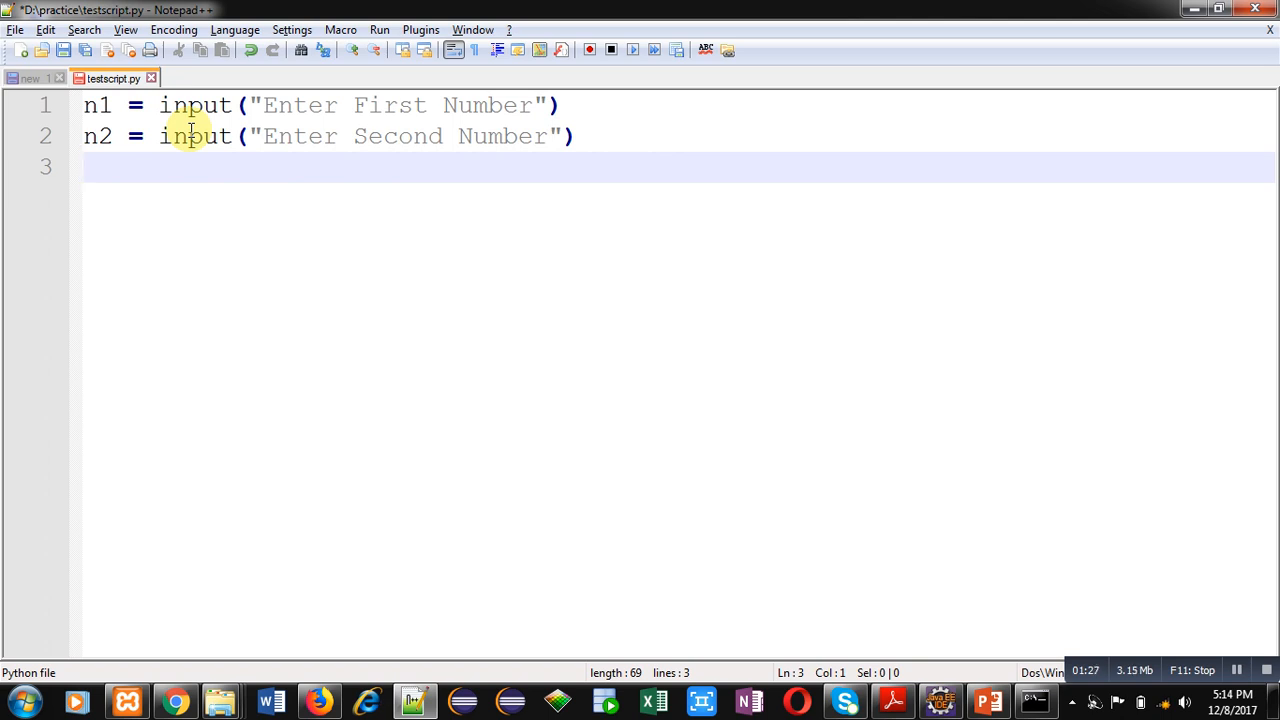
Add the lines n1 = int(n1) and n2 = int(n2) below the inputs
text(n1 =)
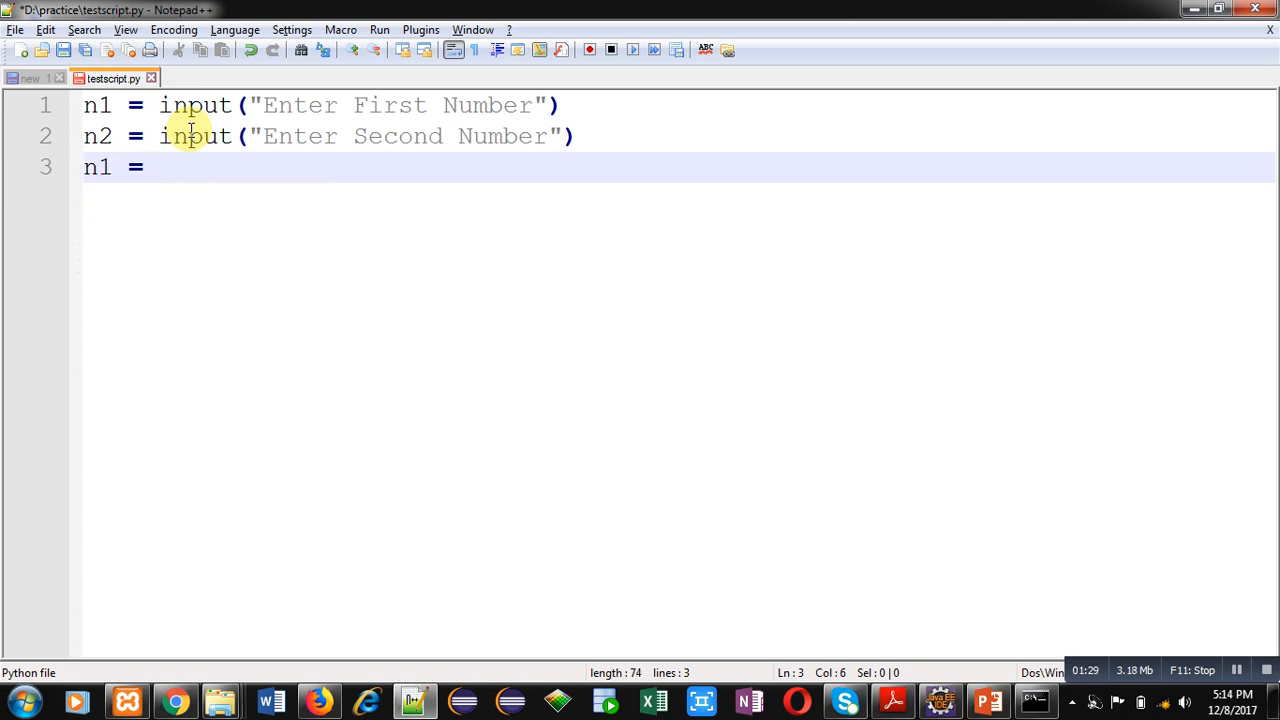
text(int(n)
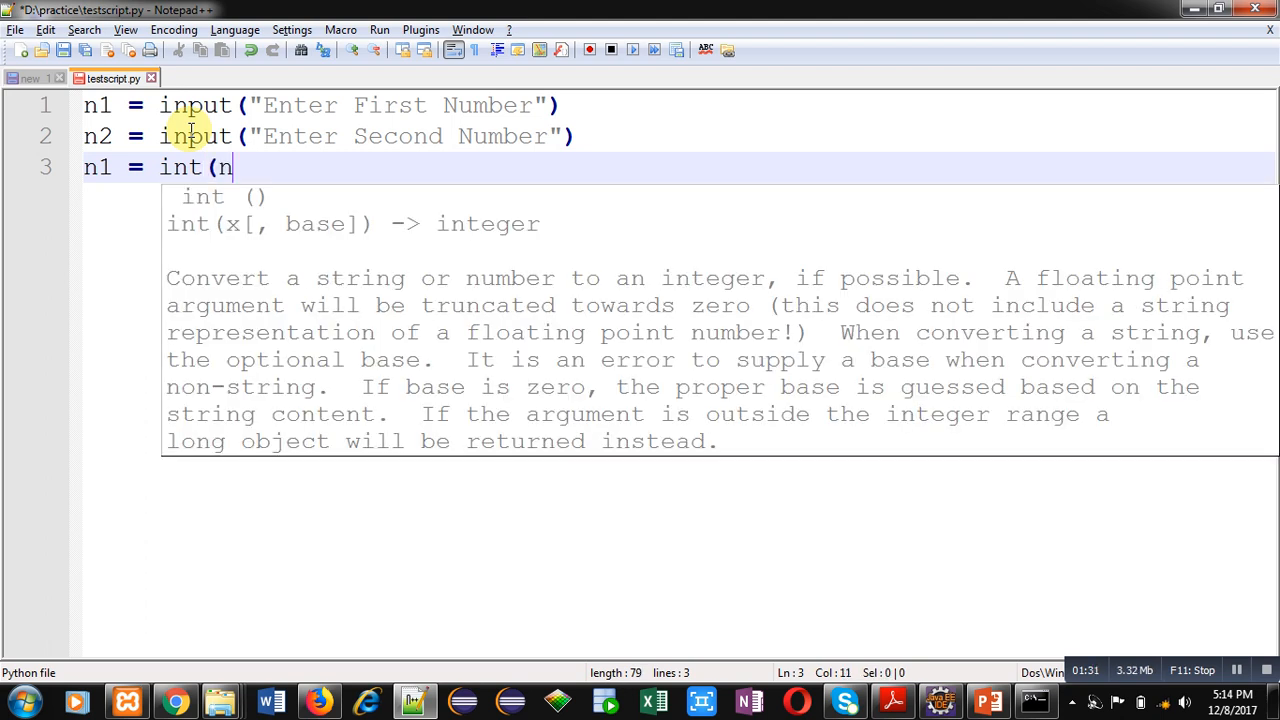
text(1))
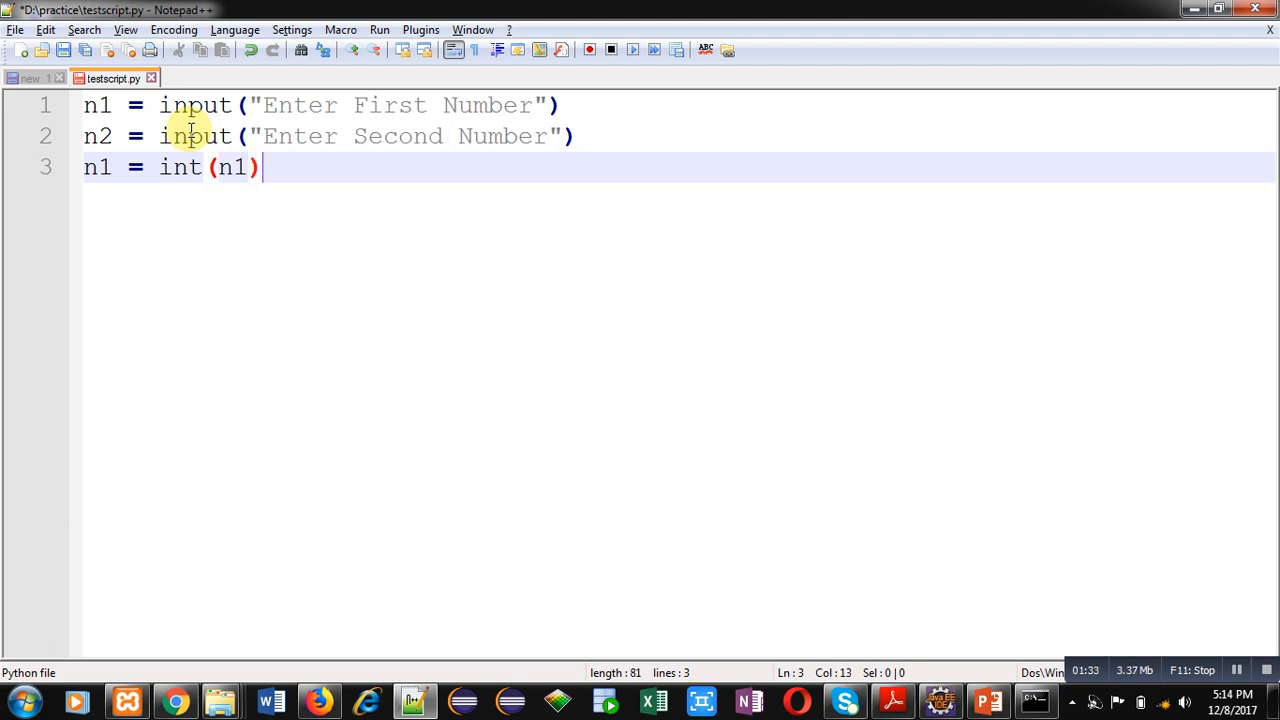
mouse_move(296, 170)
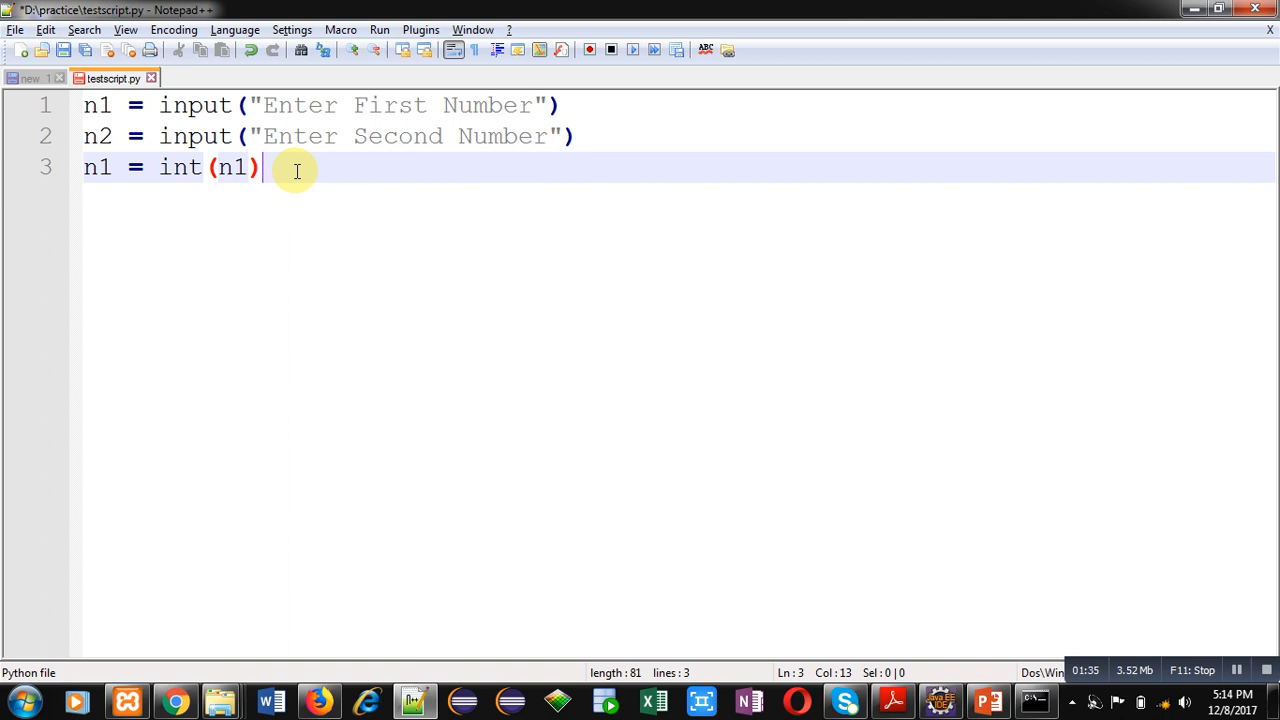
key(enter)
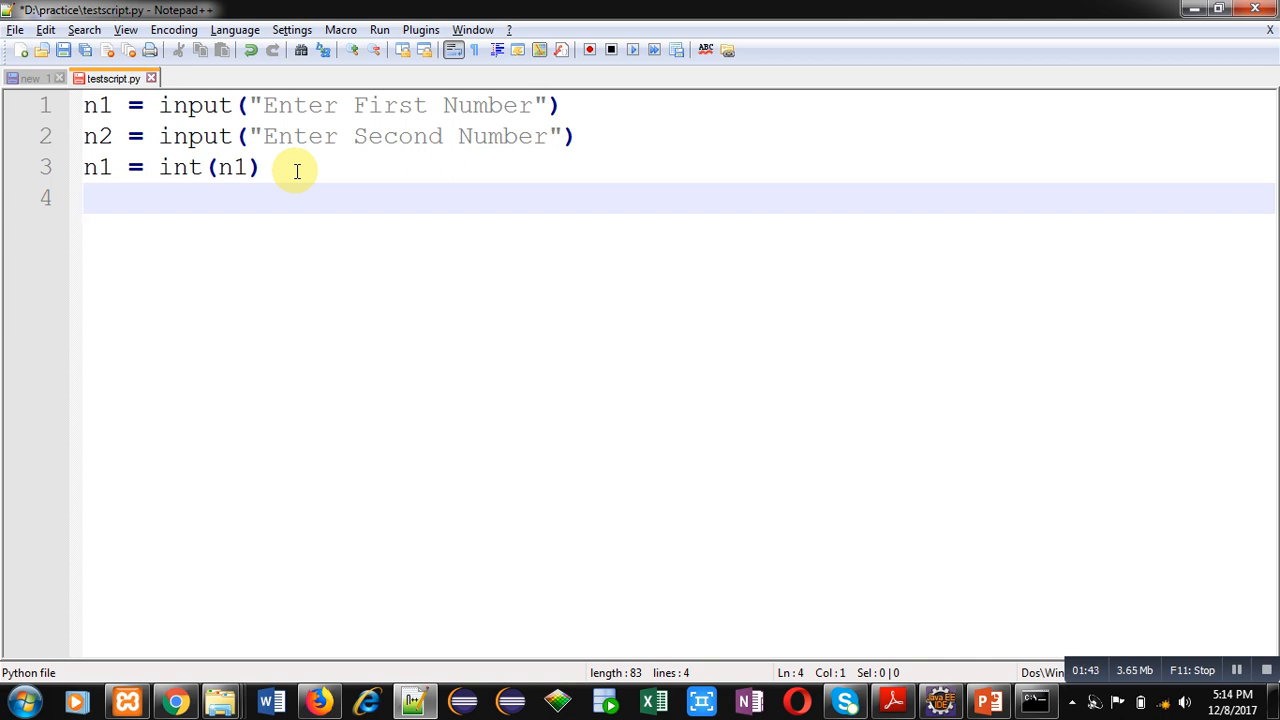
text(n2 =)
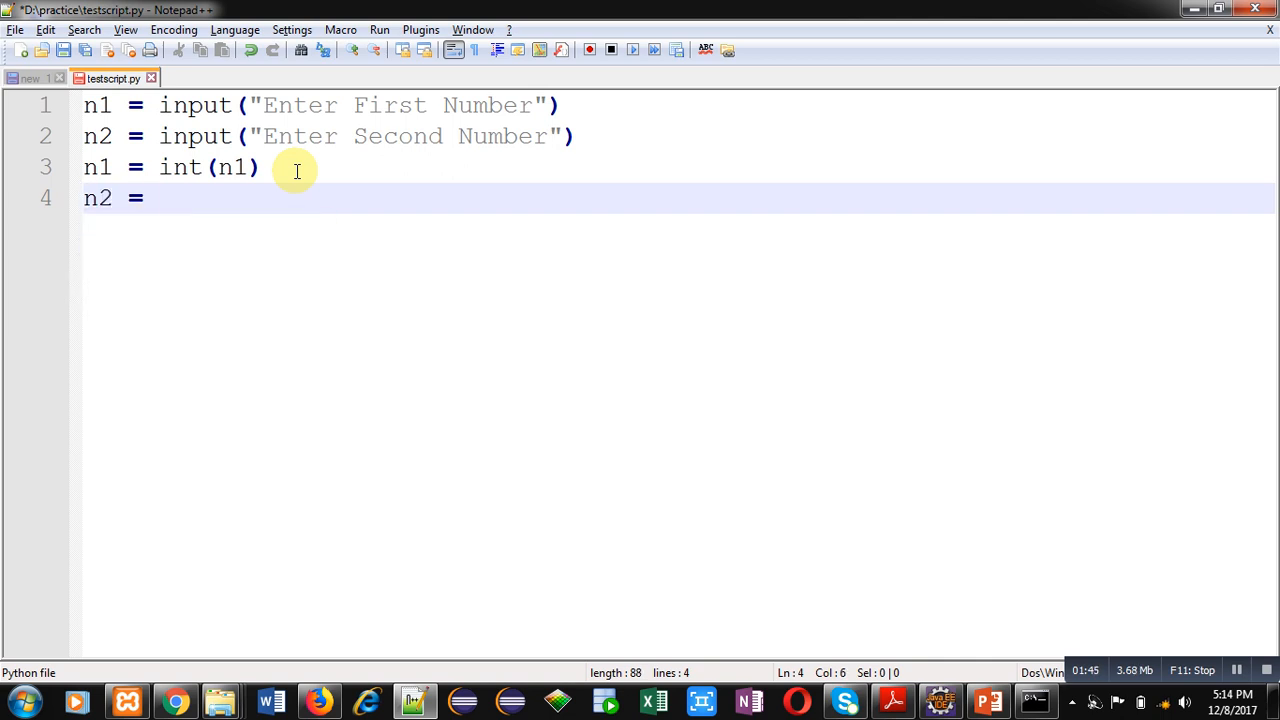
text(int(n2)
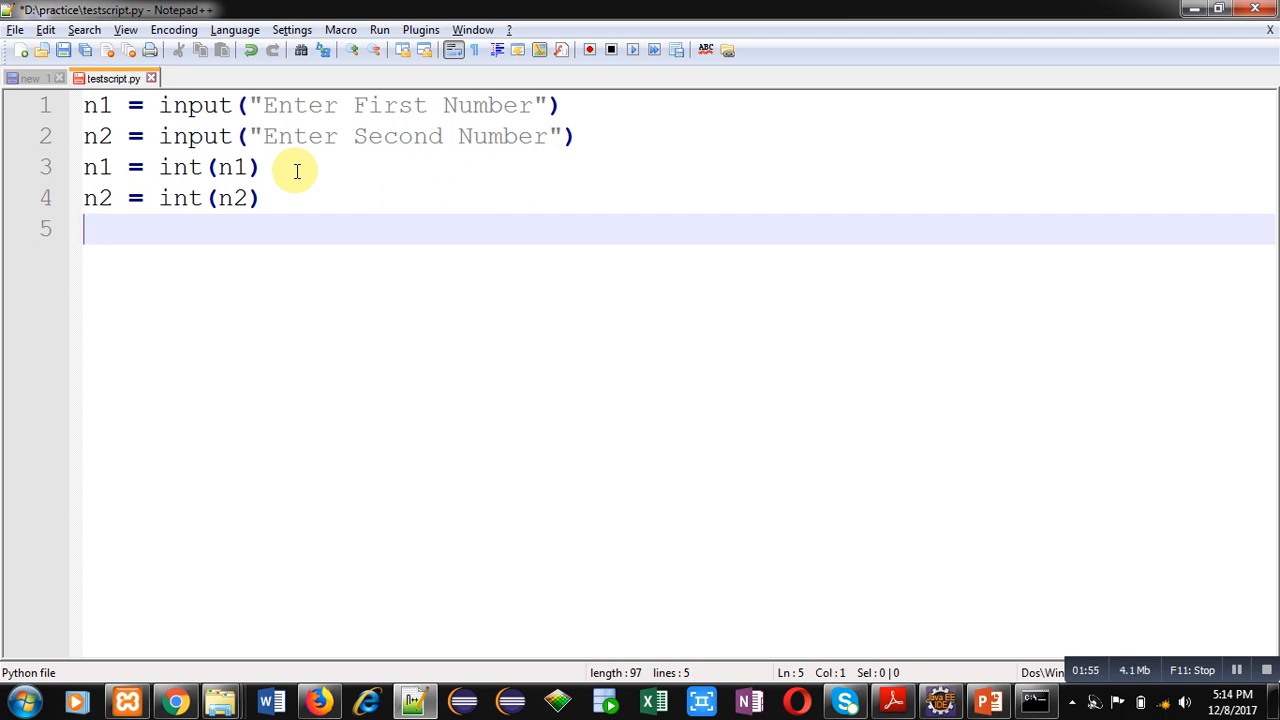
Write if n1>n2 with print("First Number is Greater than Second") beneath it
text(if)
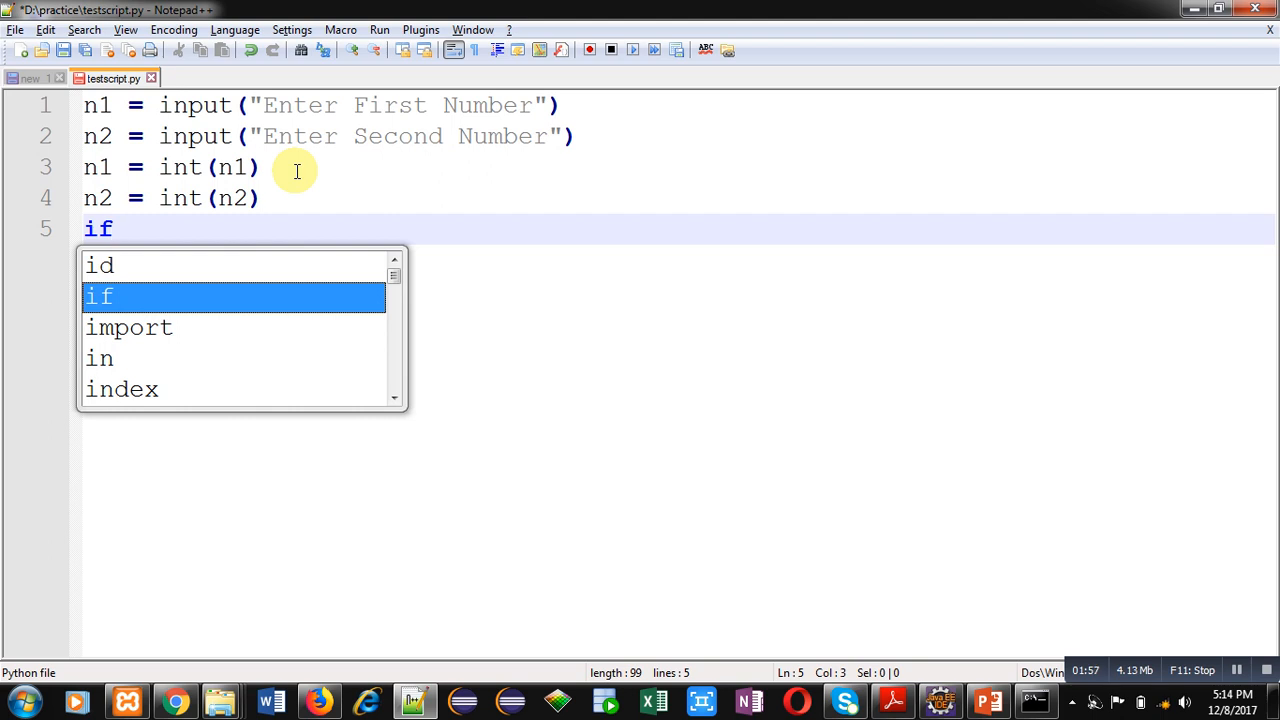
text(n1)
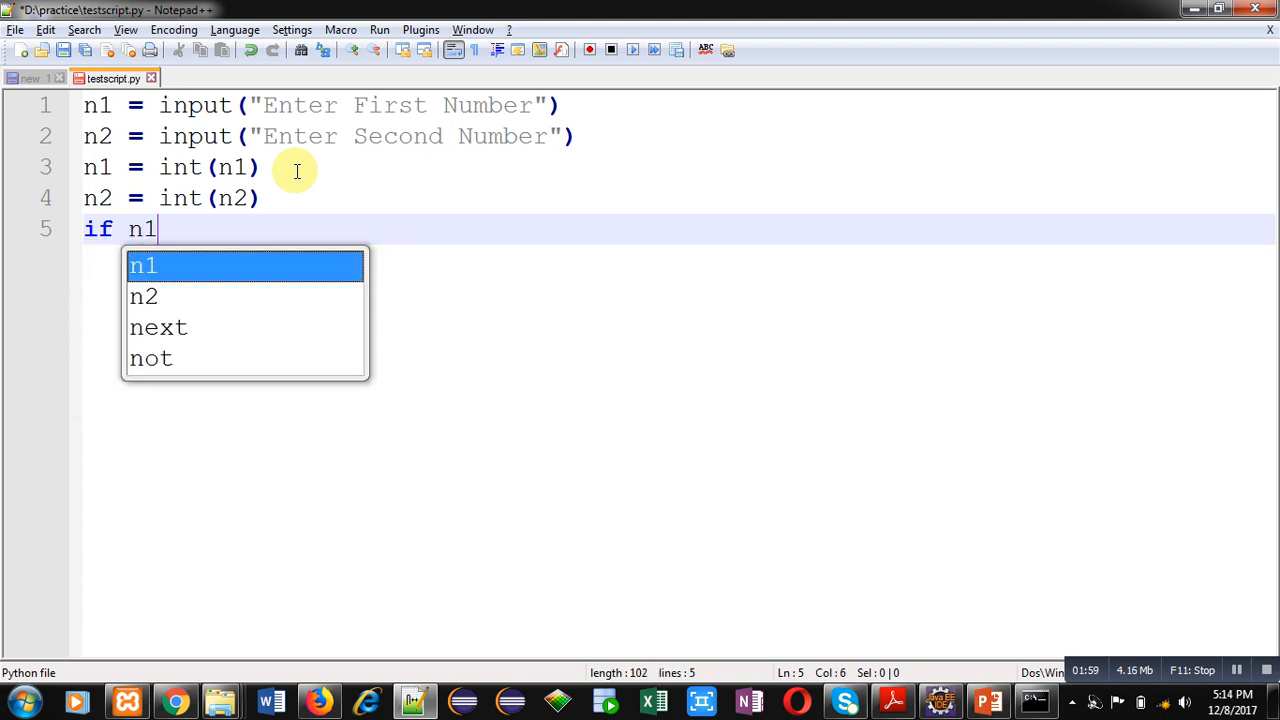
text(>n2:)
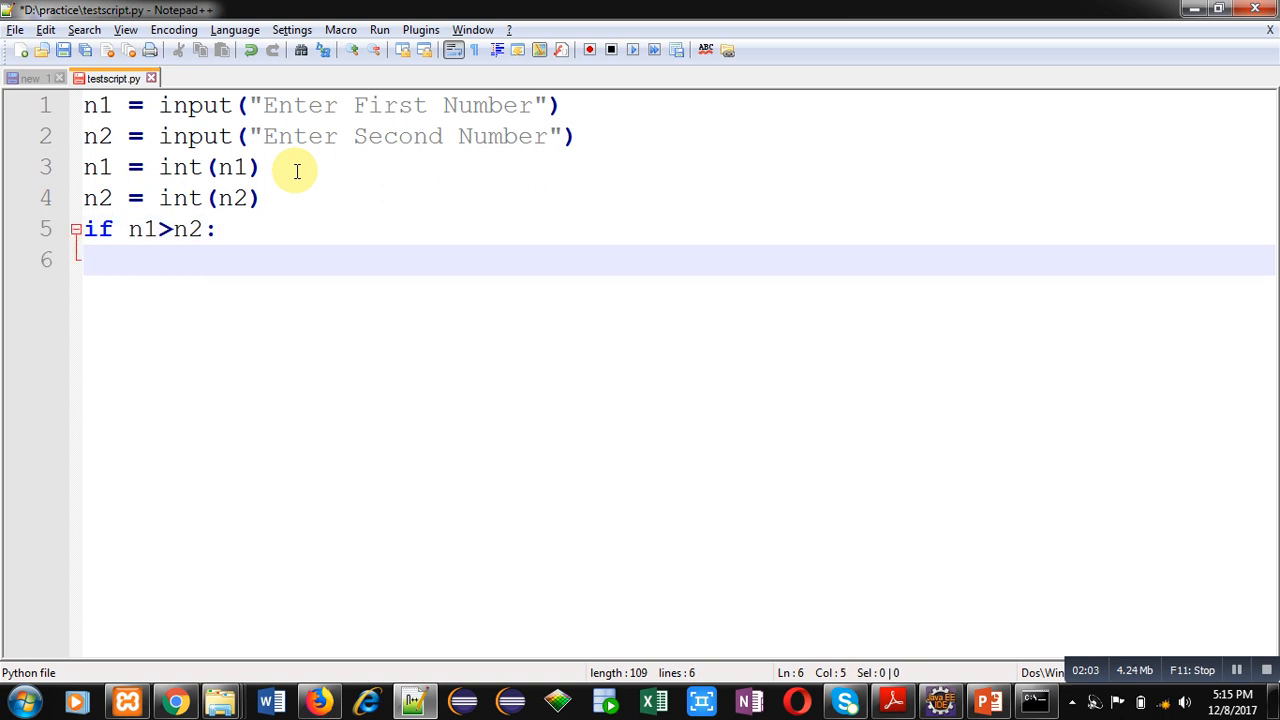
text(print(")
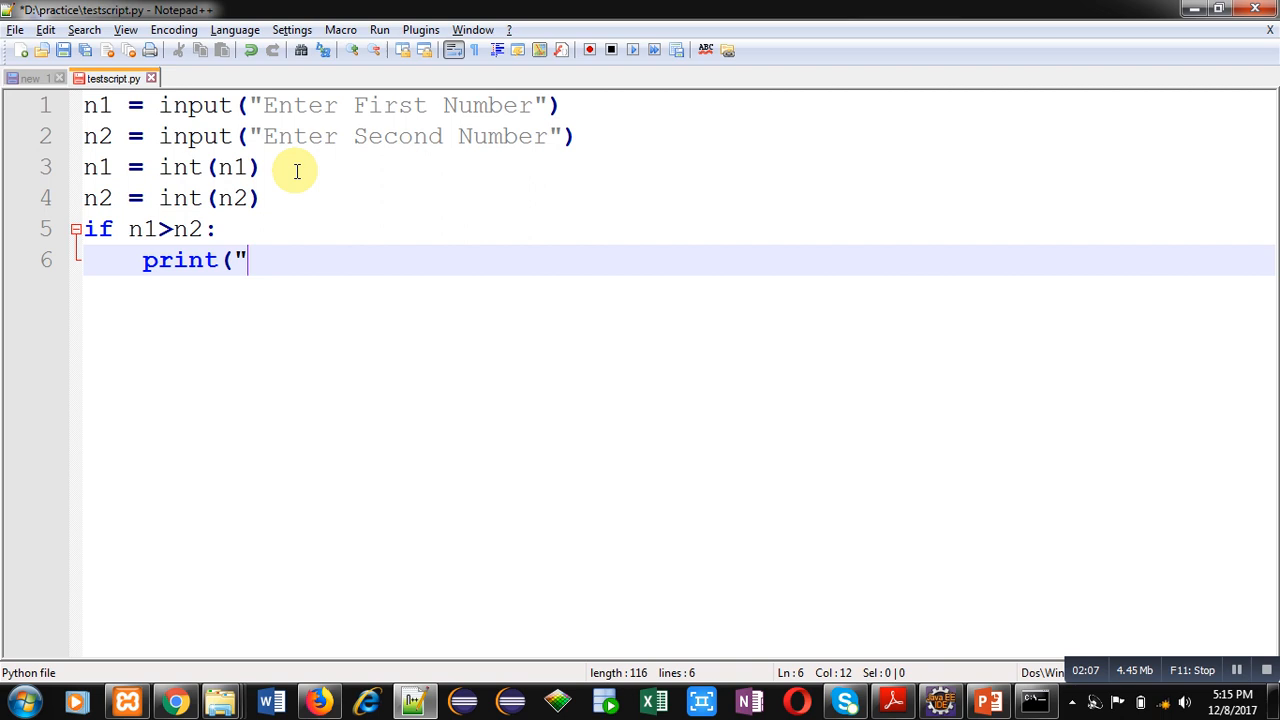
text(First Number is Greathe)
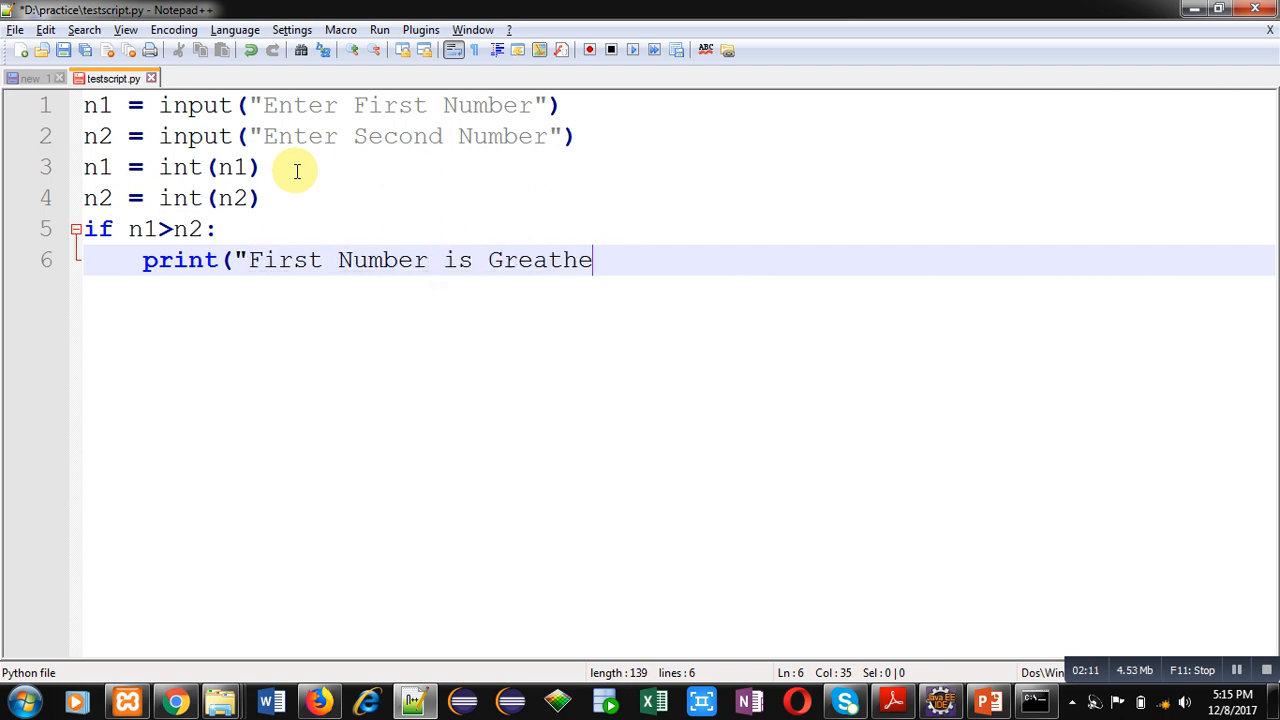
text(r t)
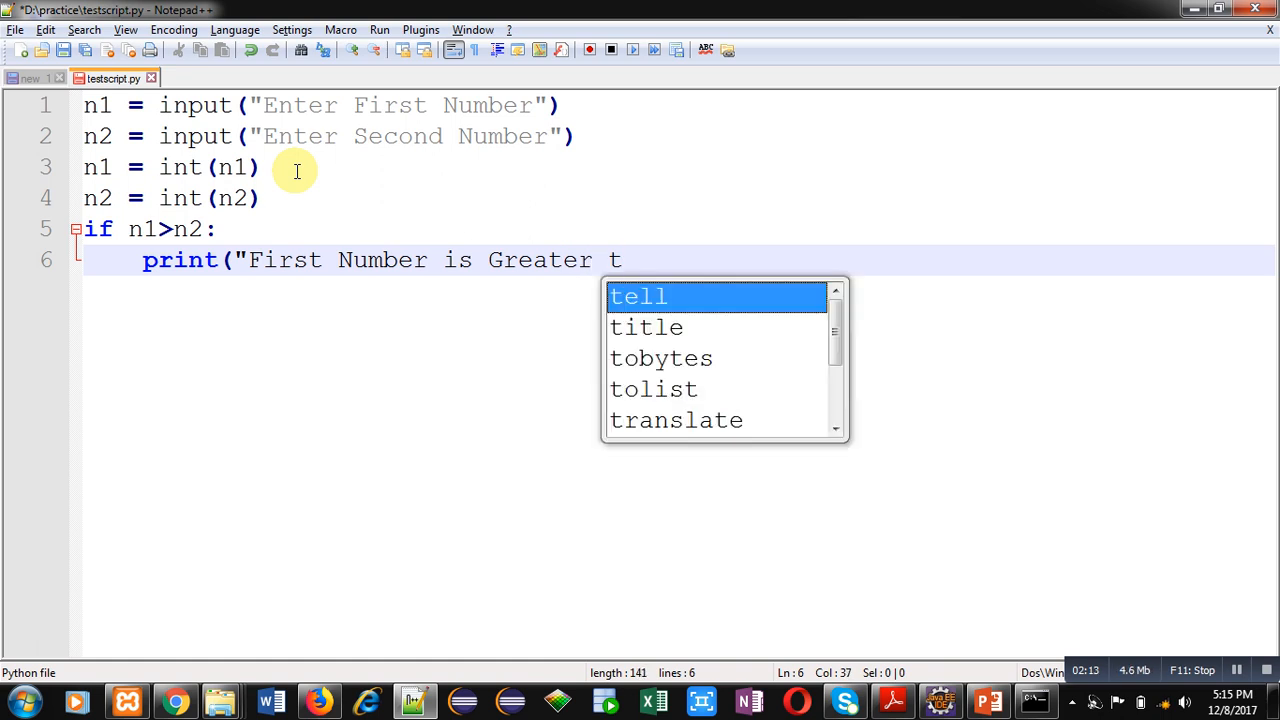
text(han Second)
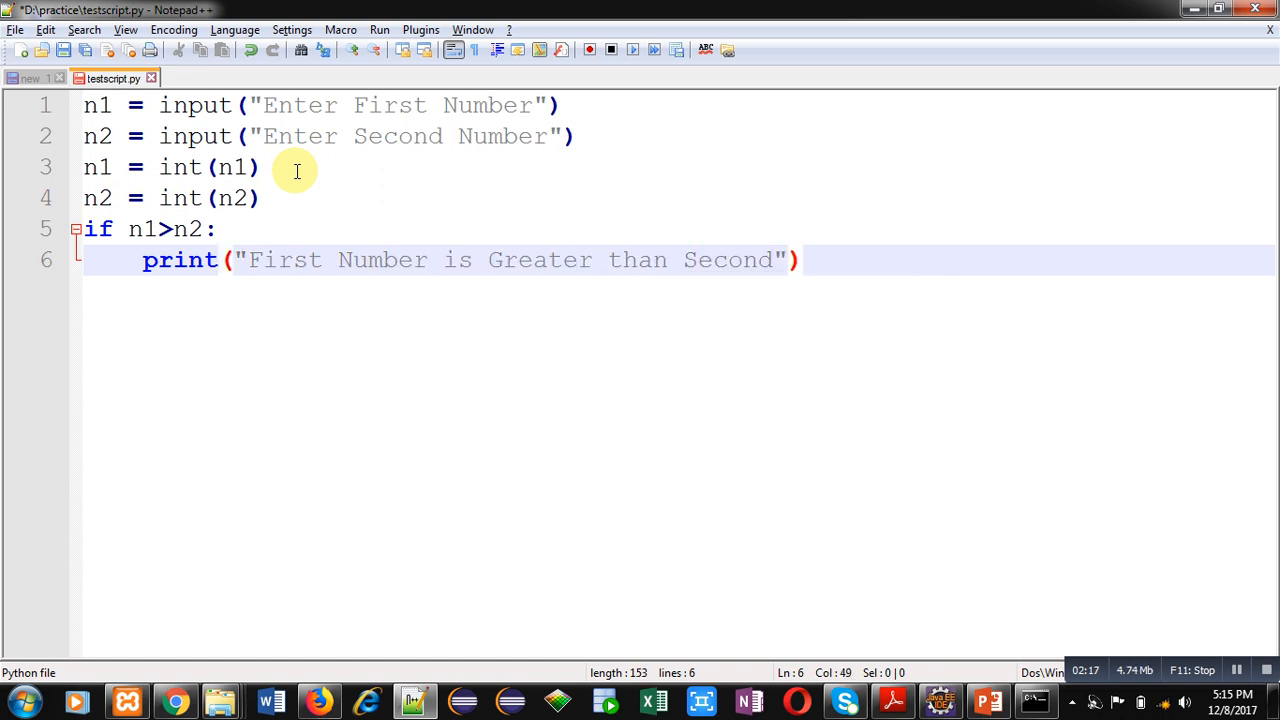
mouse_move(145, 230)
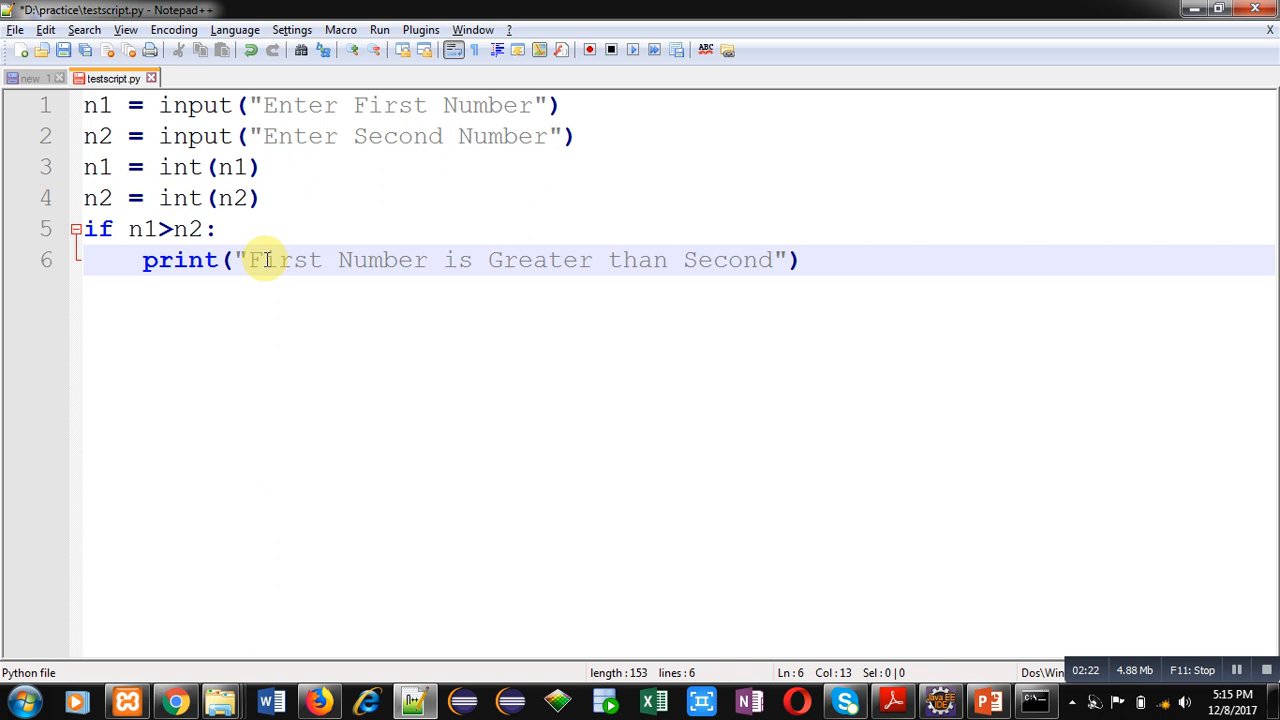
mouse_move(513, 275)
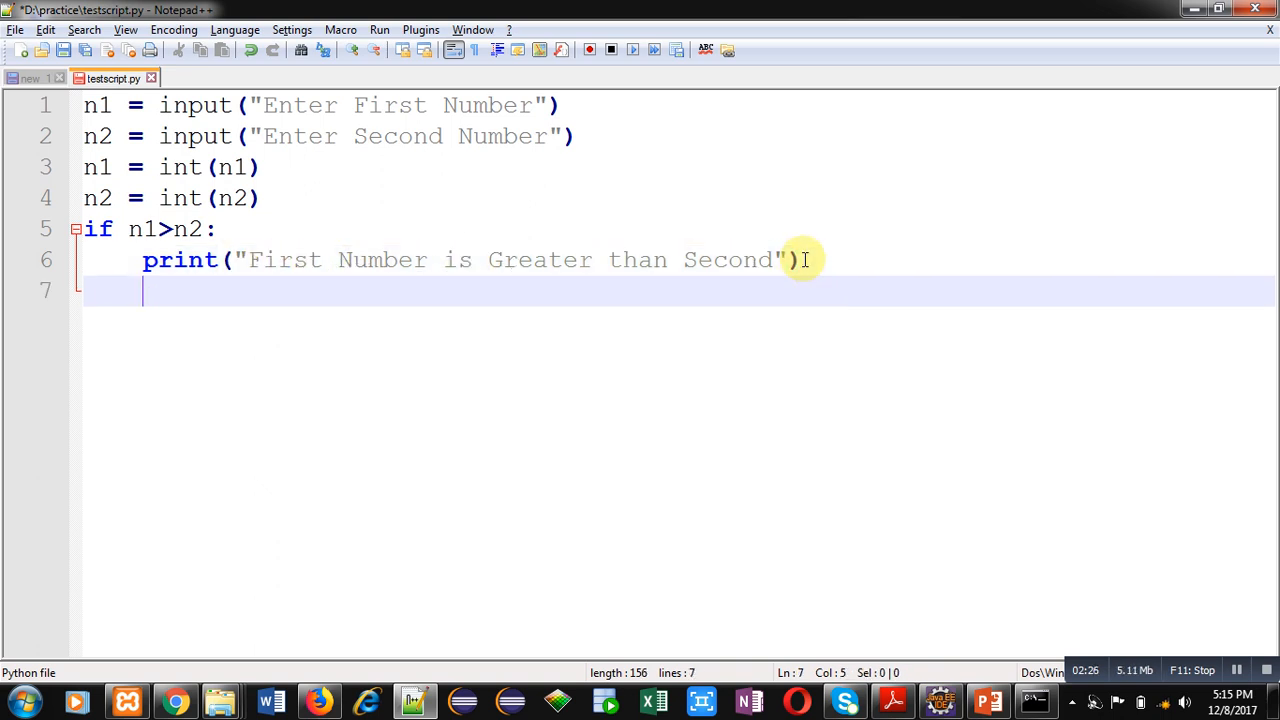
Write else: with print("Second number is Greater than First") beneath it
text(else:)
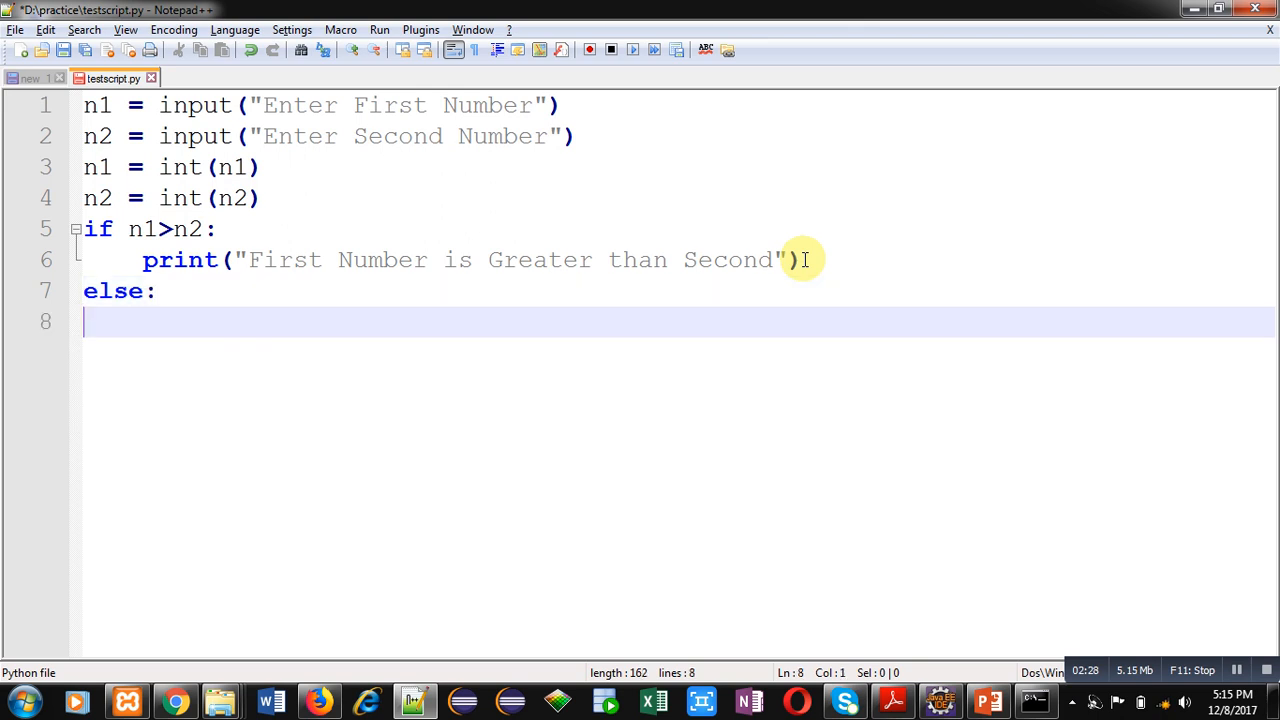
text(print(")
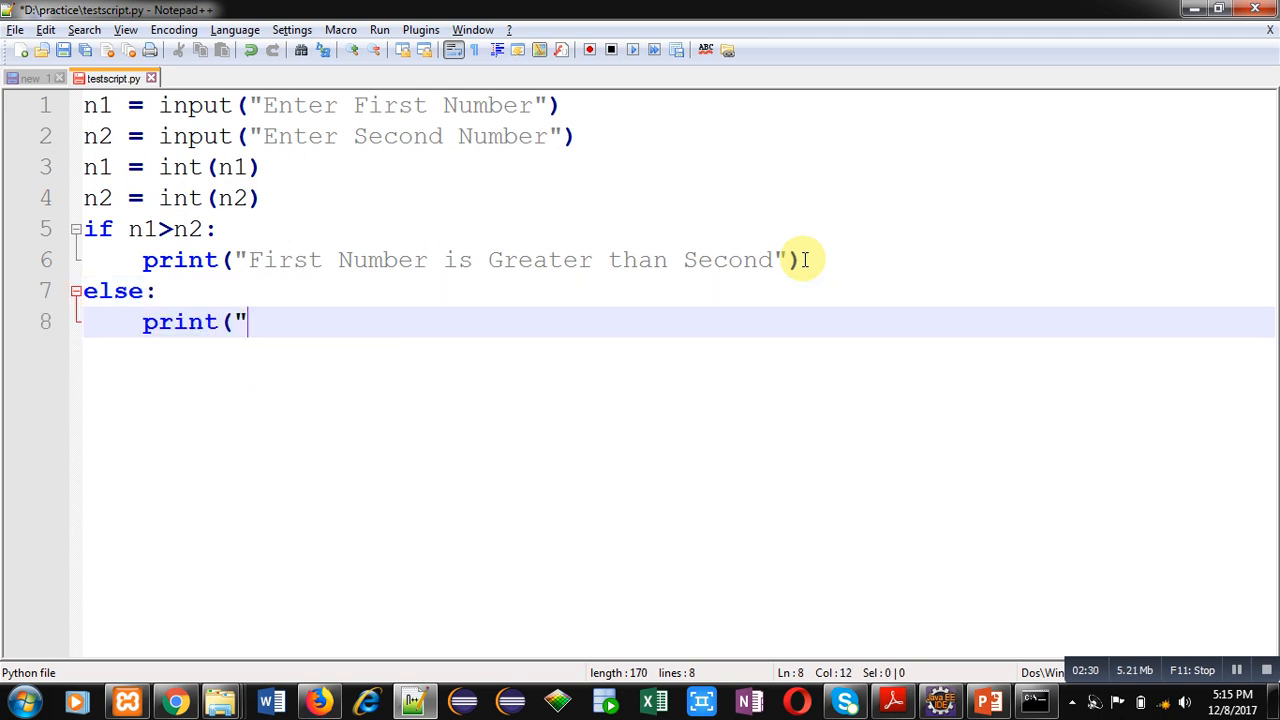
text(Second number is Grea)
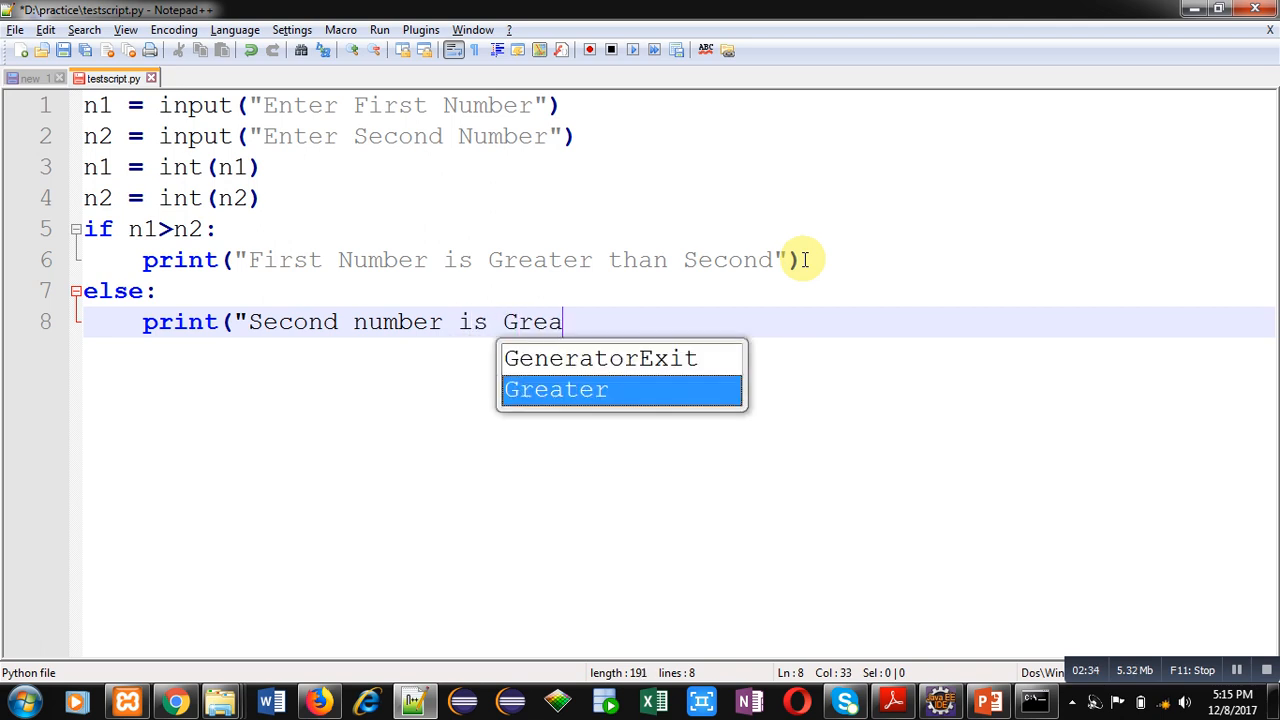
text(ter than First)
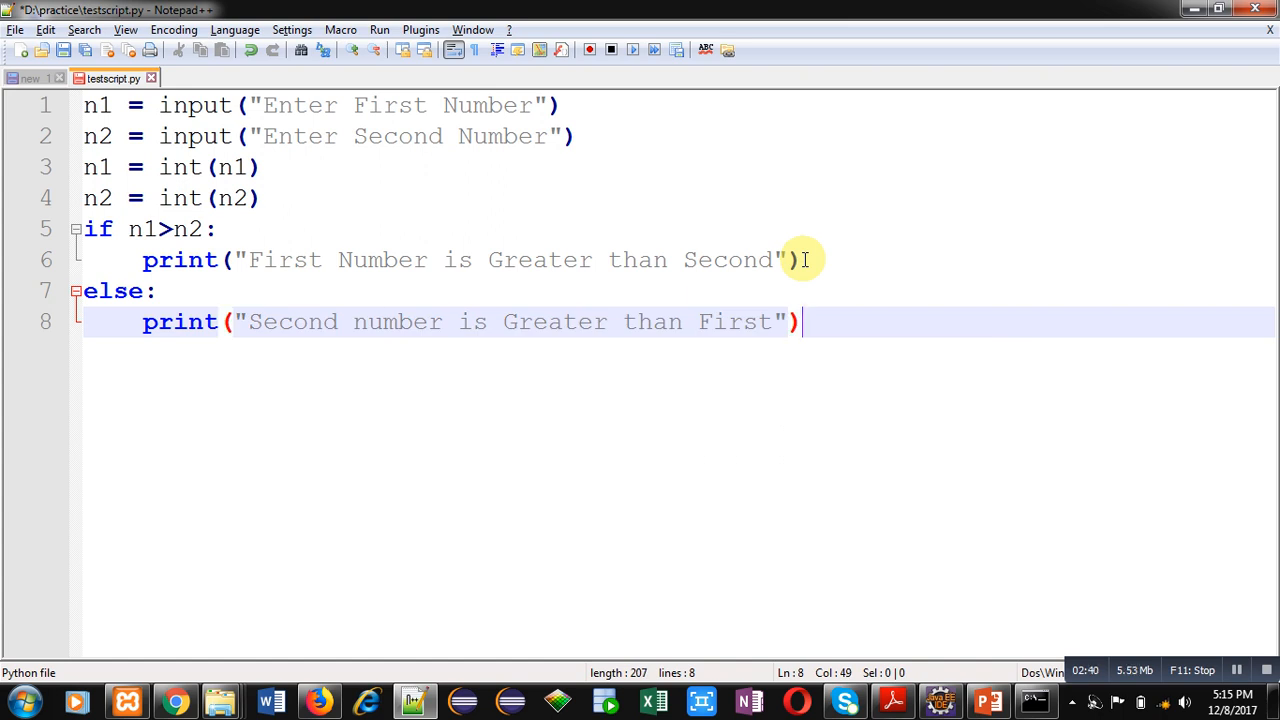
key(Enter)
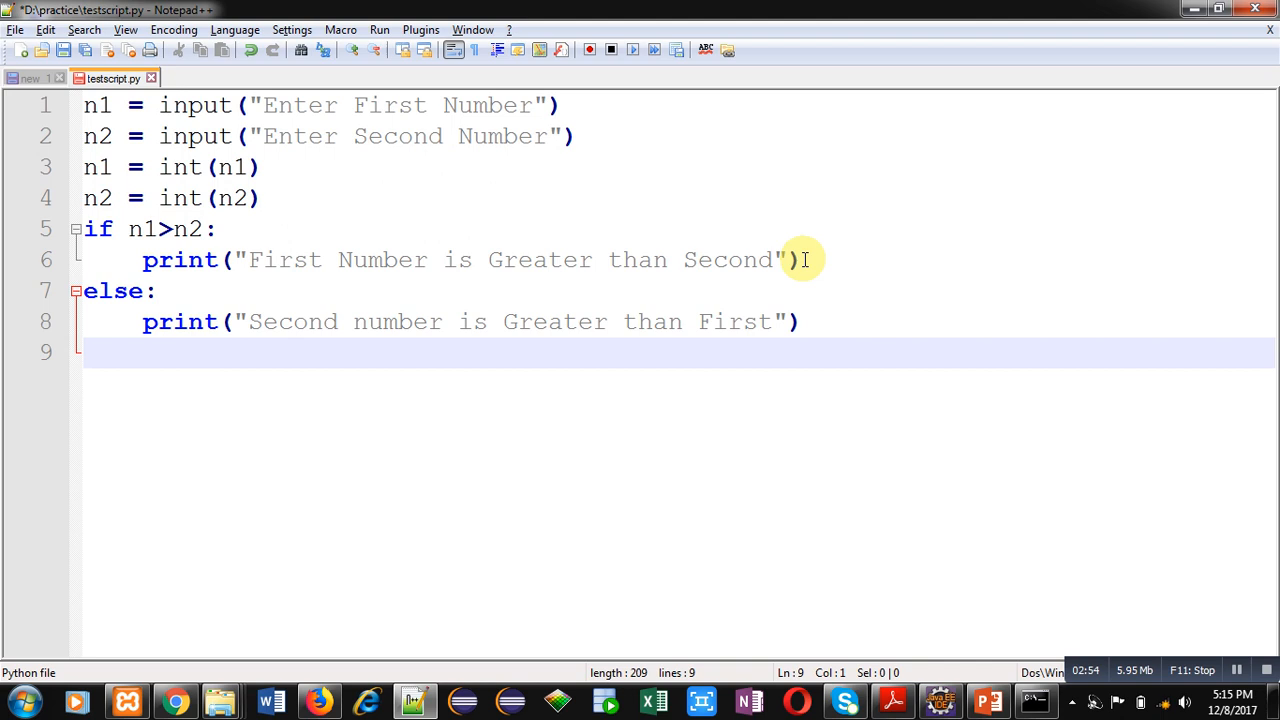
Save testscript.py from the File menu and return focus to the editor
click(62, 50)
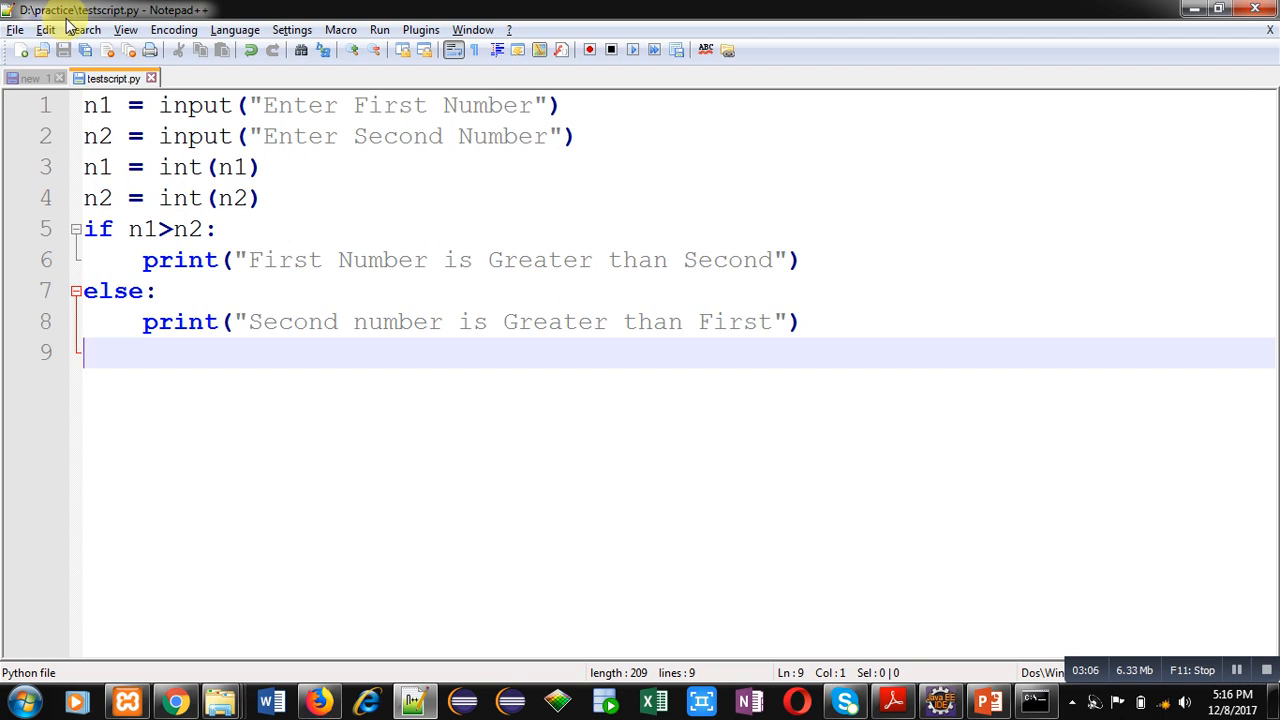
mouse_move(85, 29)
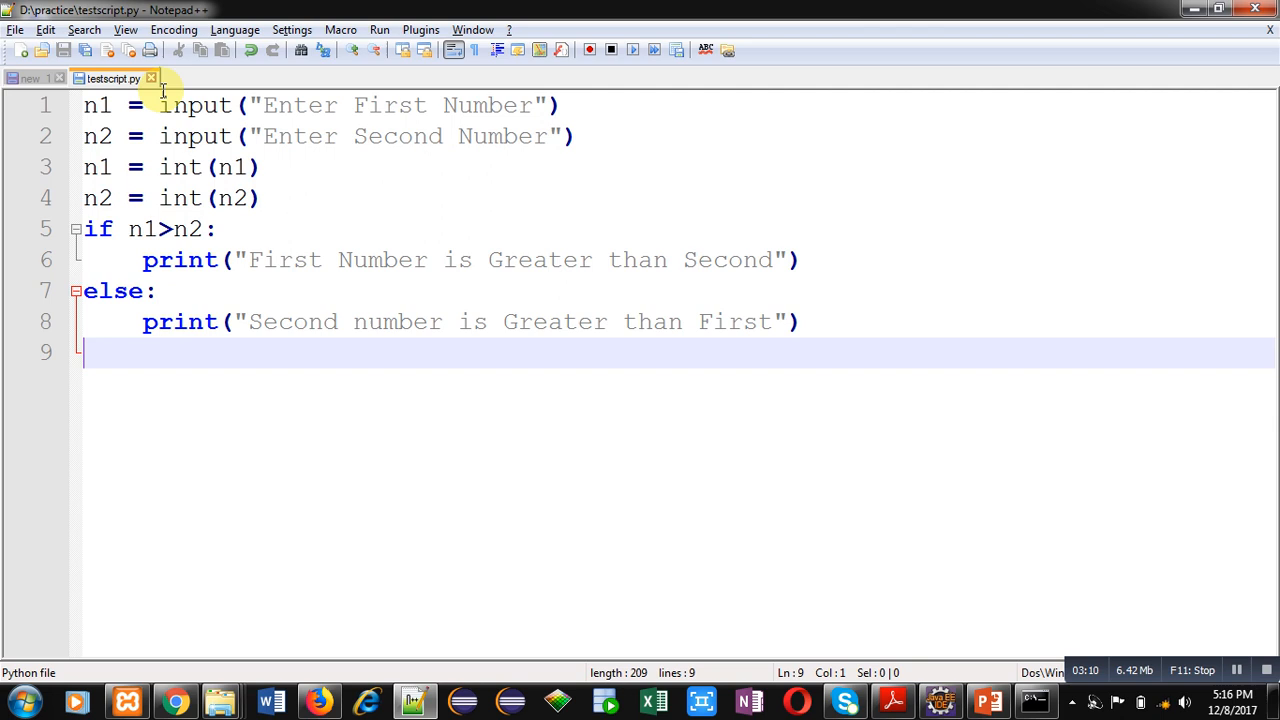
mouse_move(266, 281)
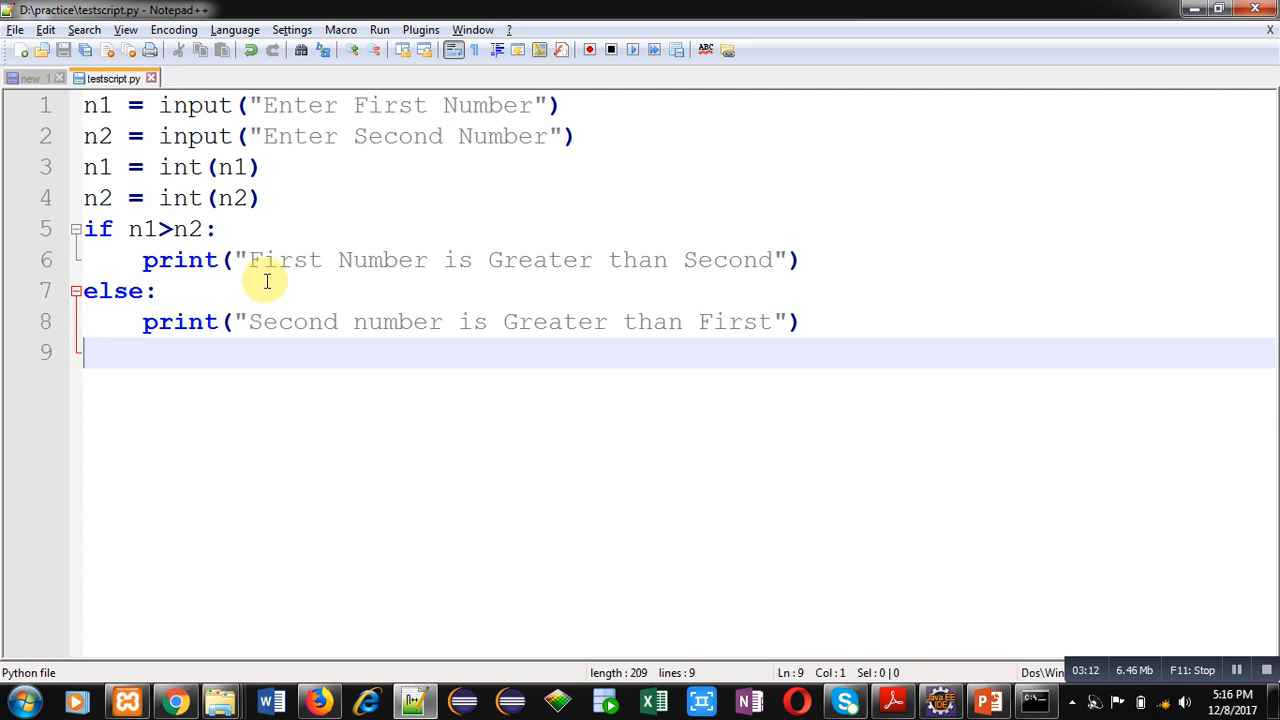
click(15, 700)
text(d:)
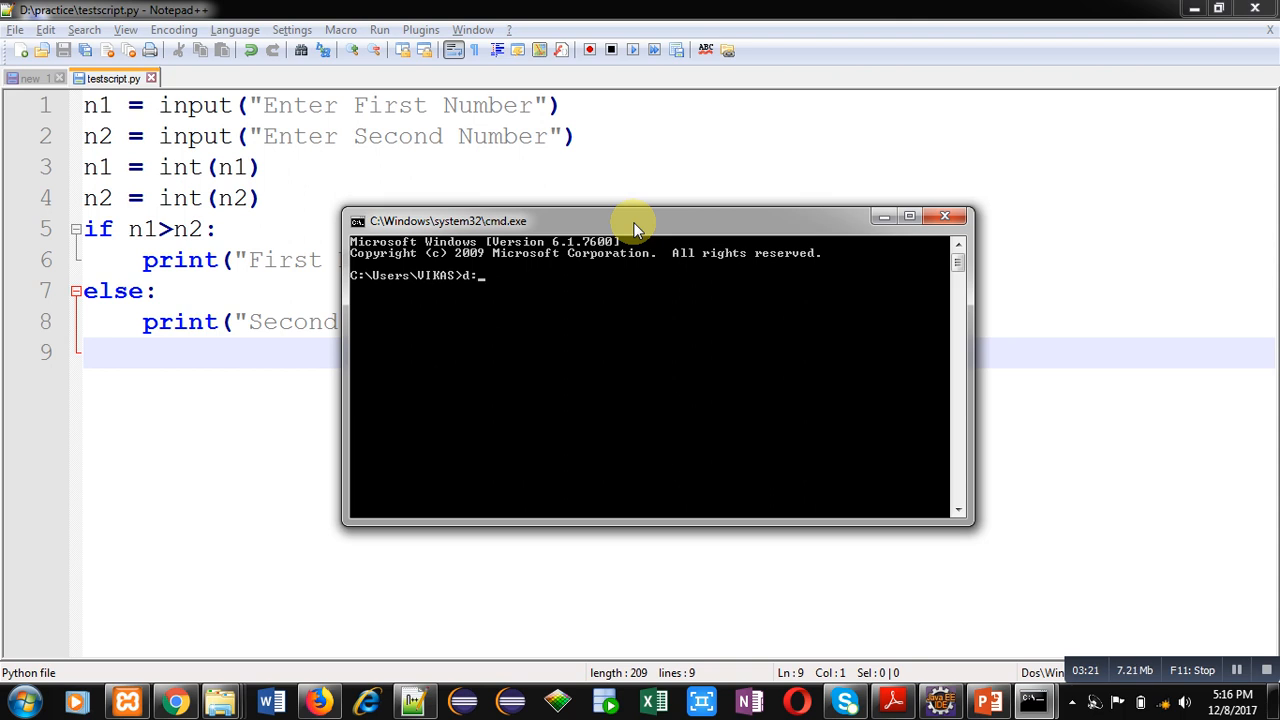
From the practice folder, run python testscript.py and enter 10 then 20
text(cd practice)
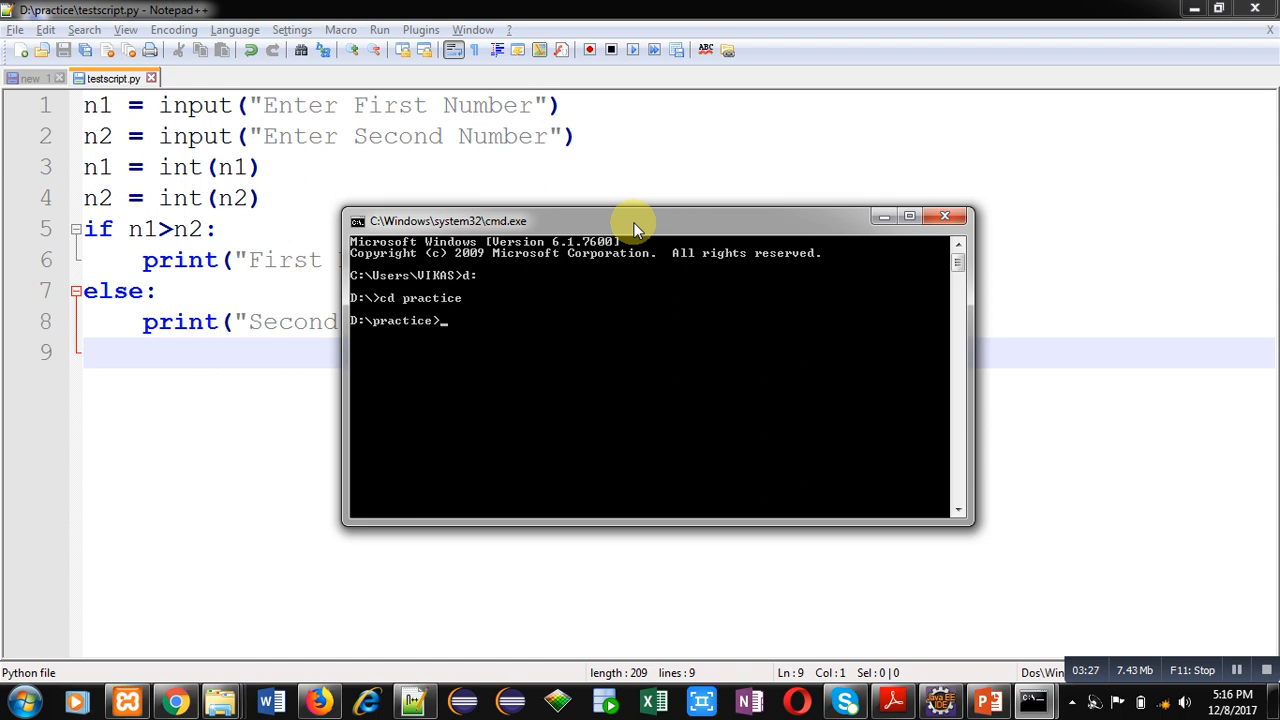
text(python)
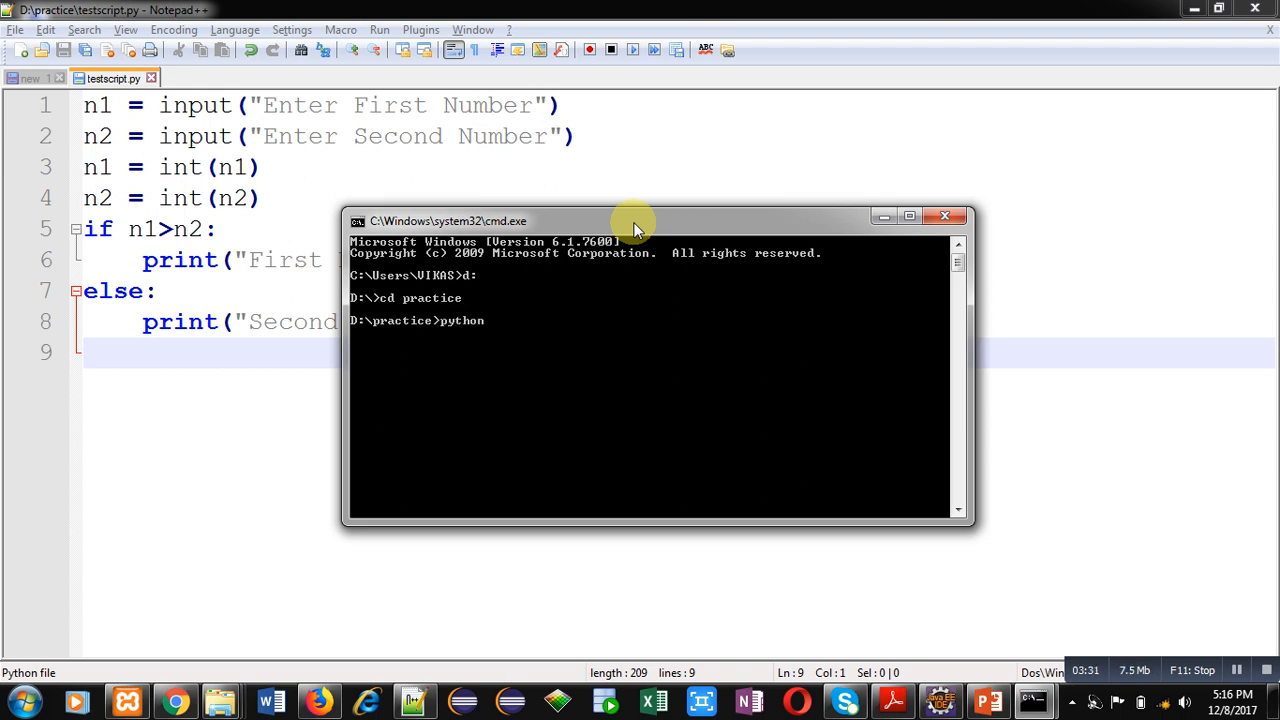
text(testscript.py)
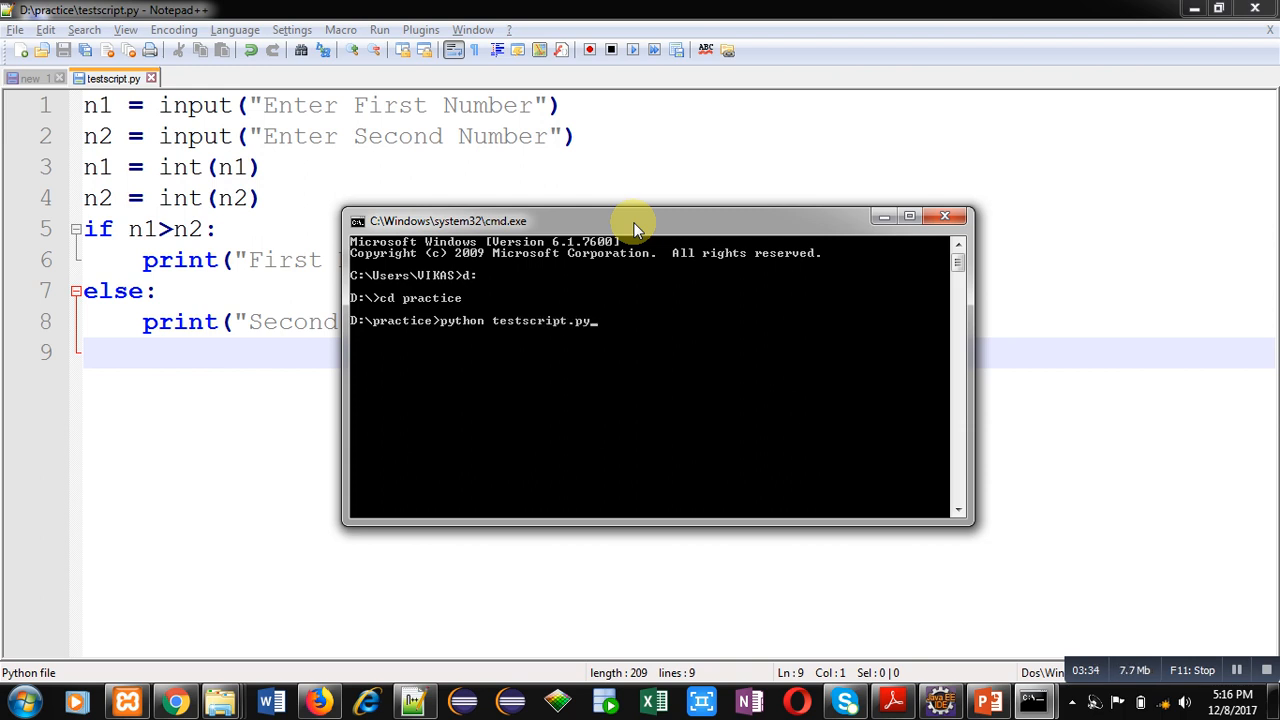
key(enter)
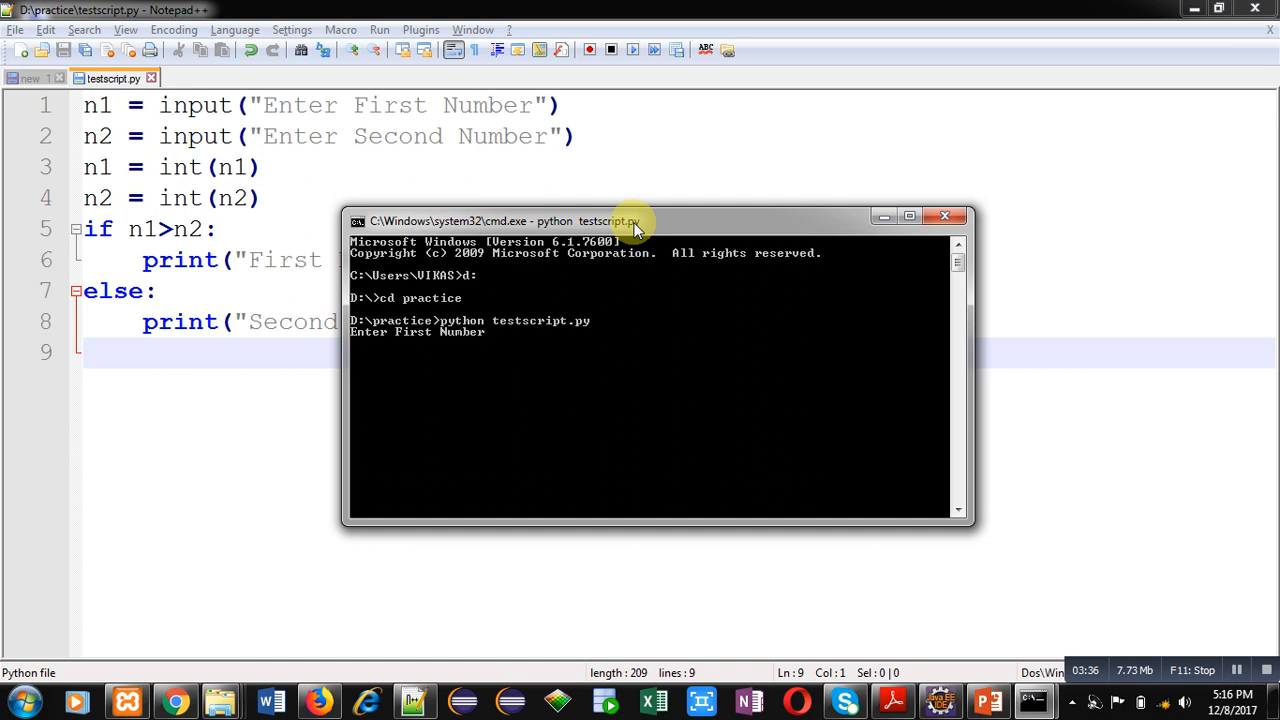
text(10)
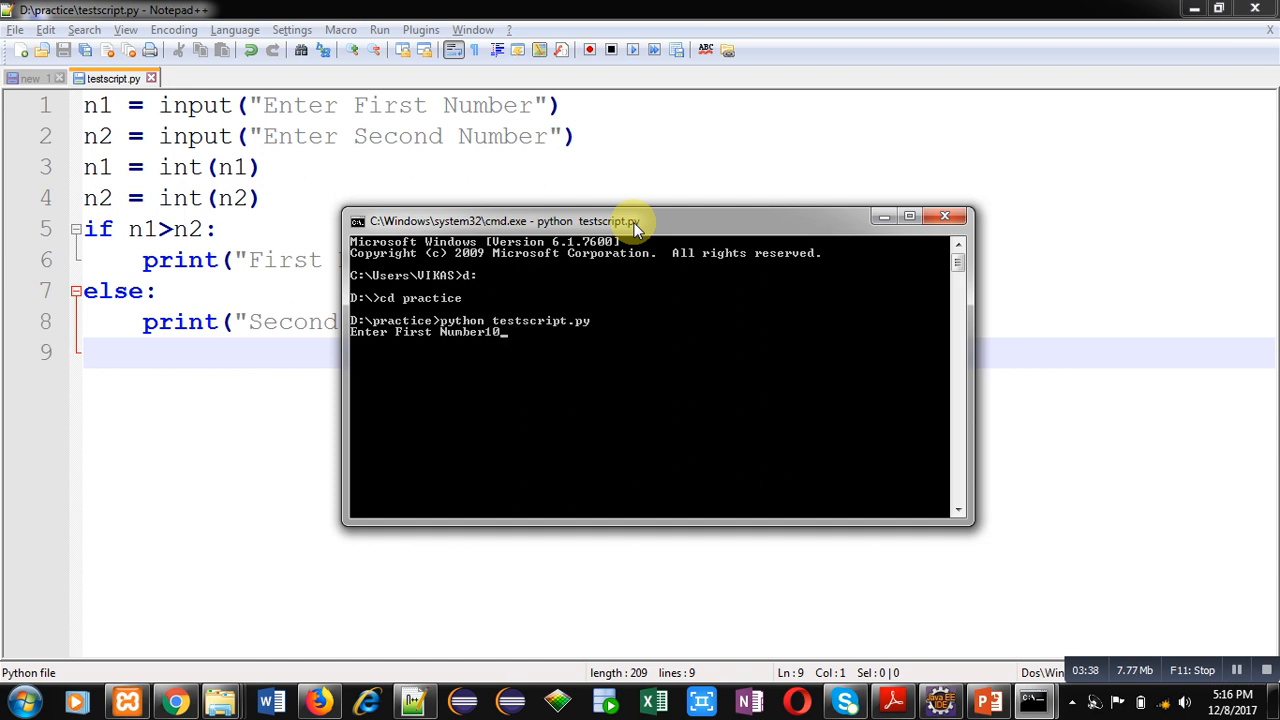
text(20)
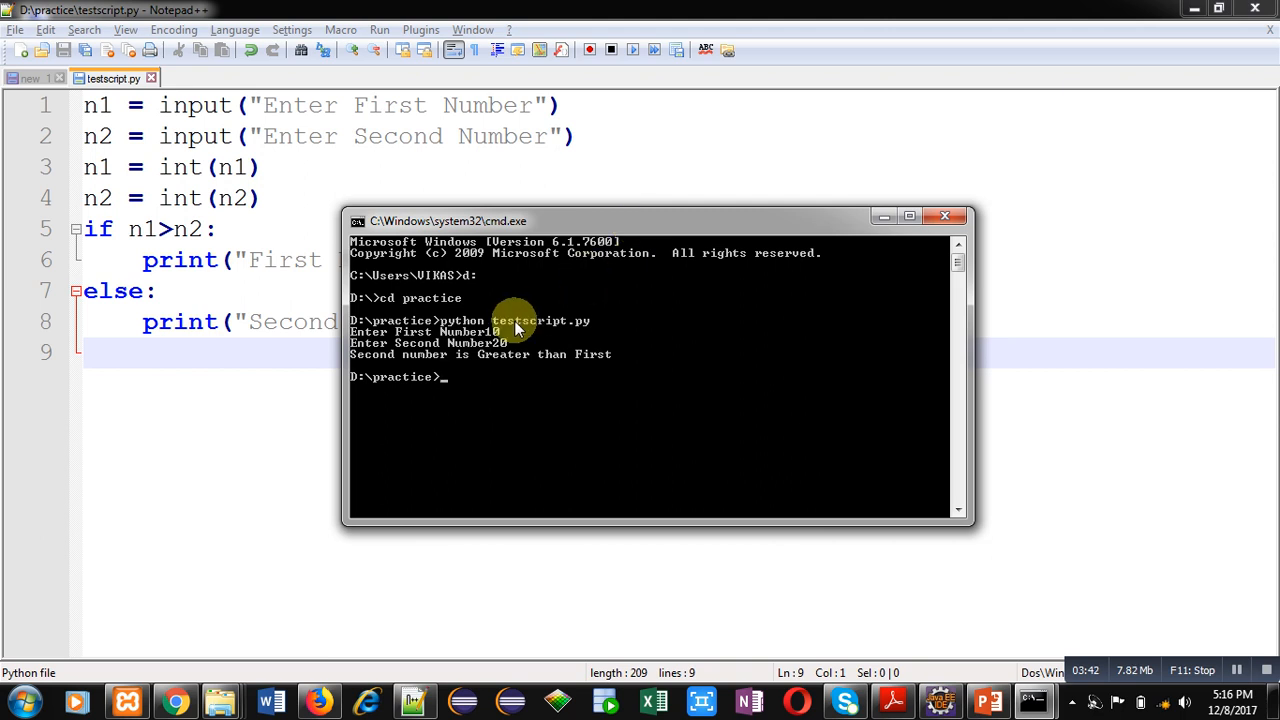
mouse_move(545, 383)
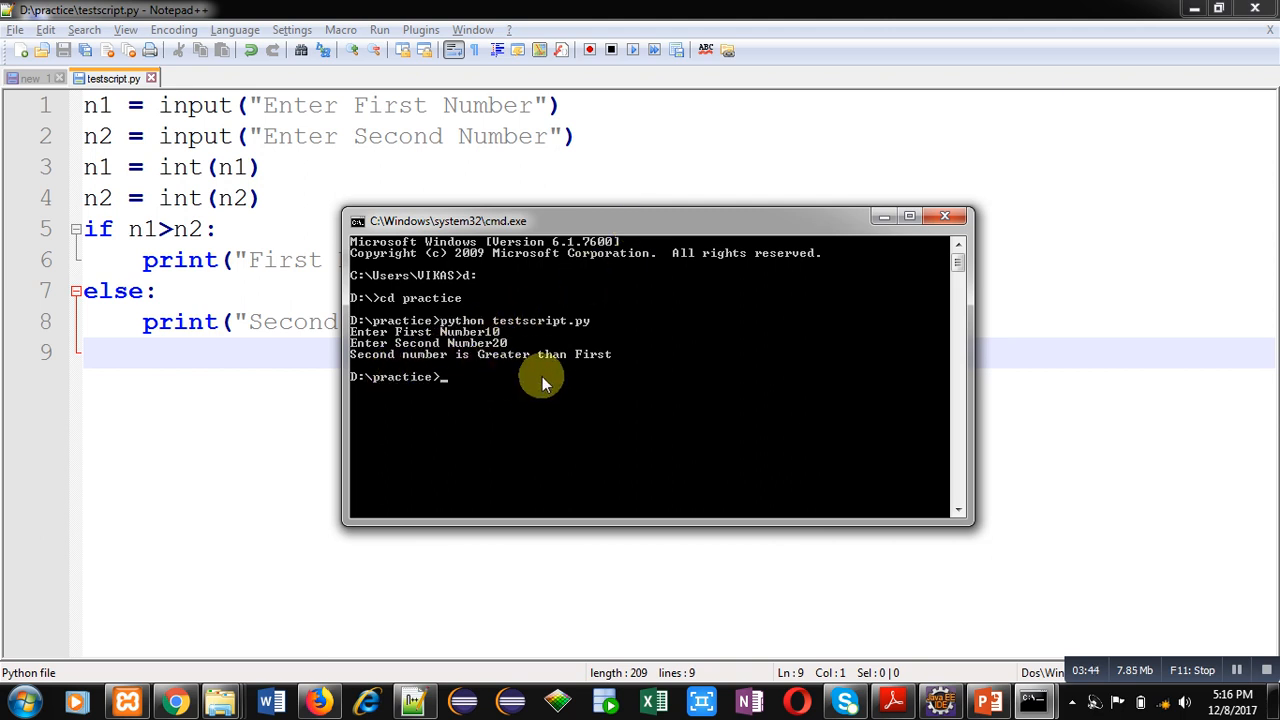
mouse_move(614, 380)
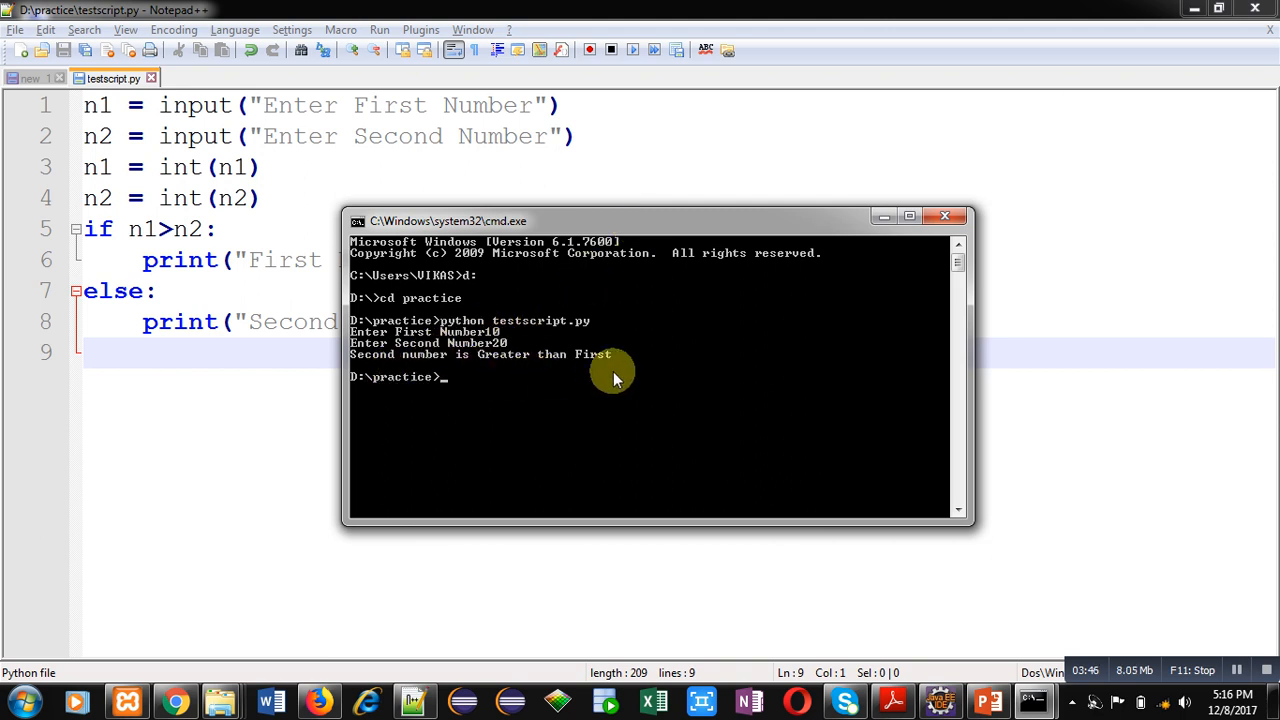
Rerun python testscript.py, entering 20 then 10
text(python testscript.py)
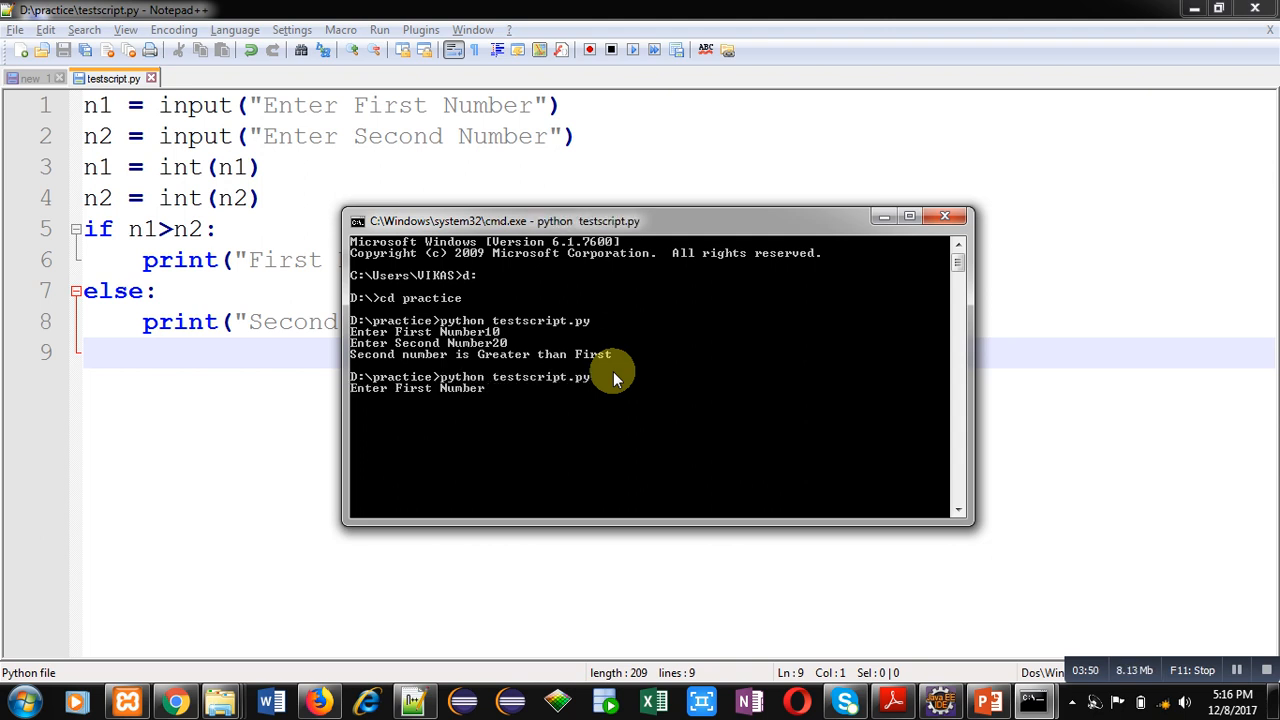
text(20)
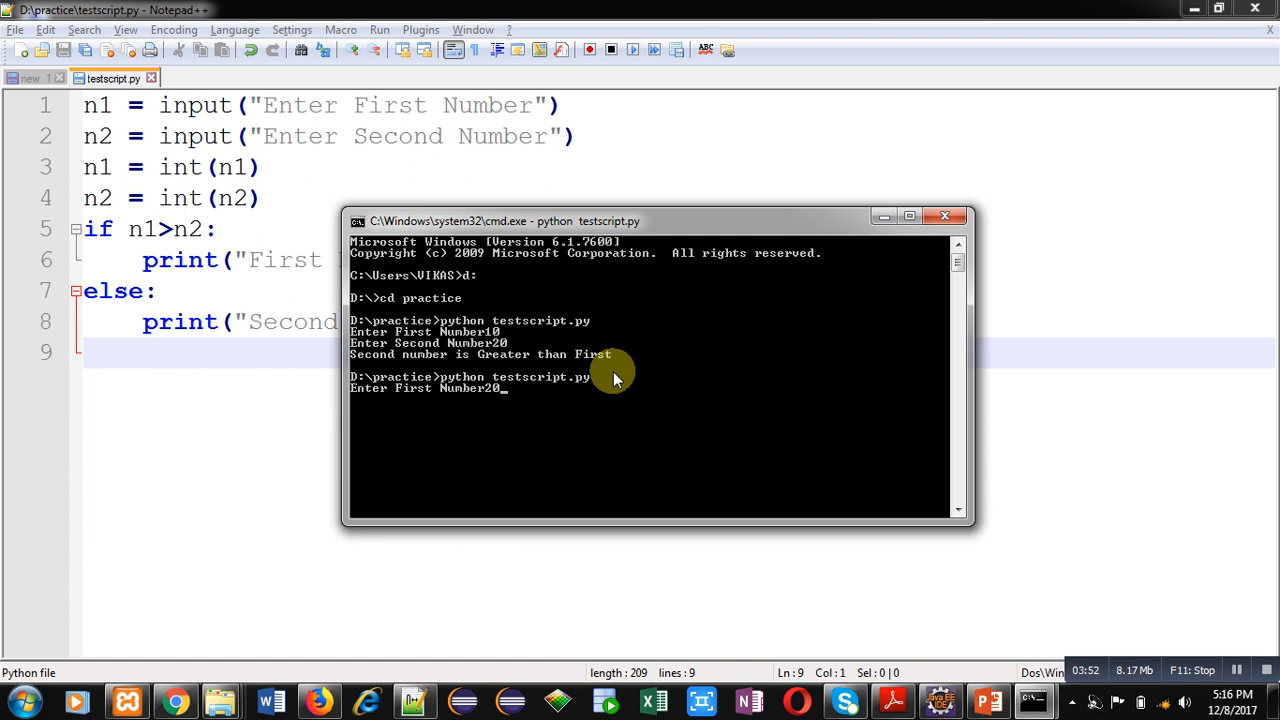
key(enter)
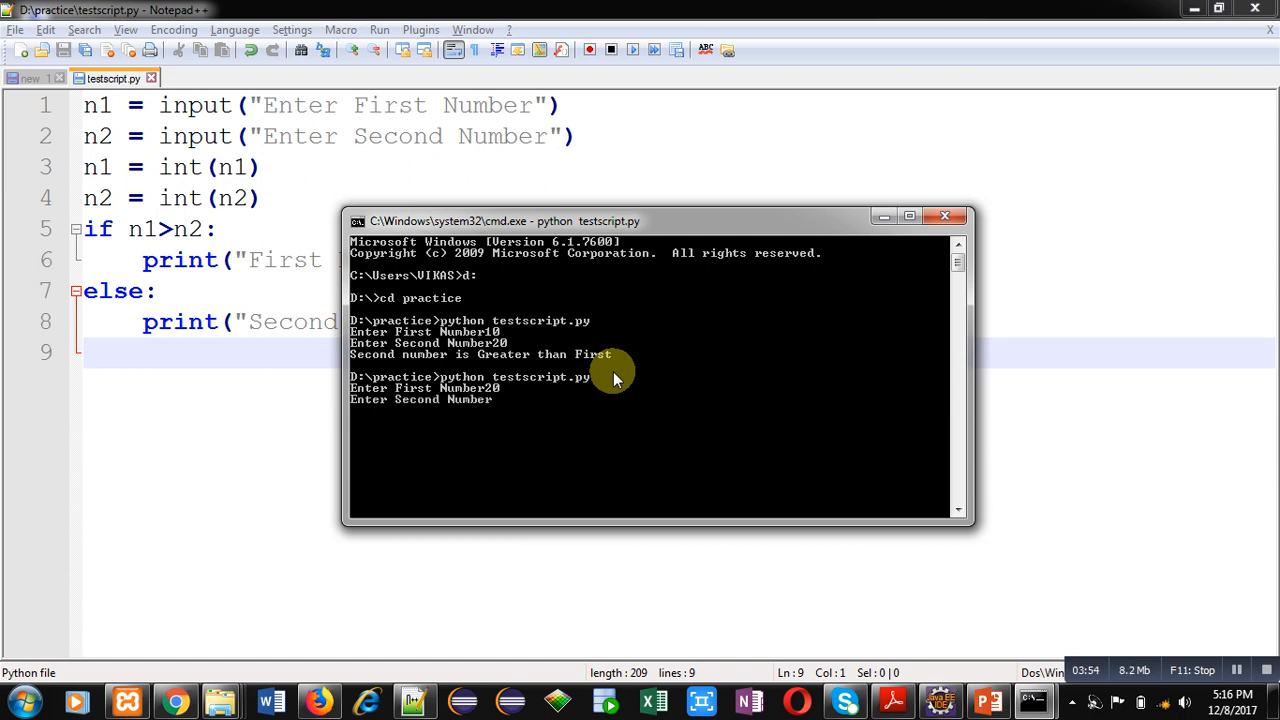
text(10)
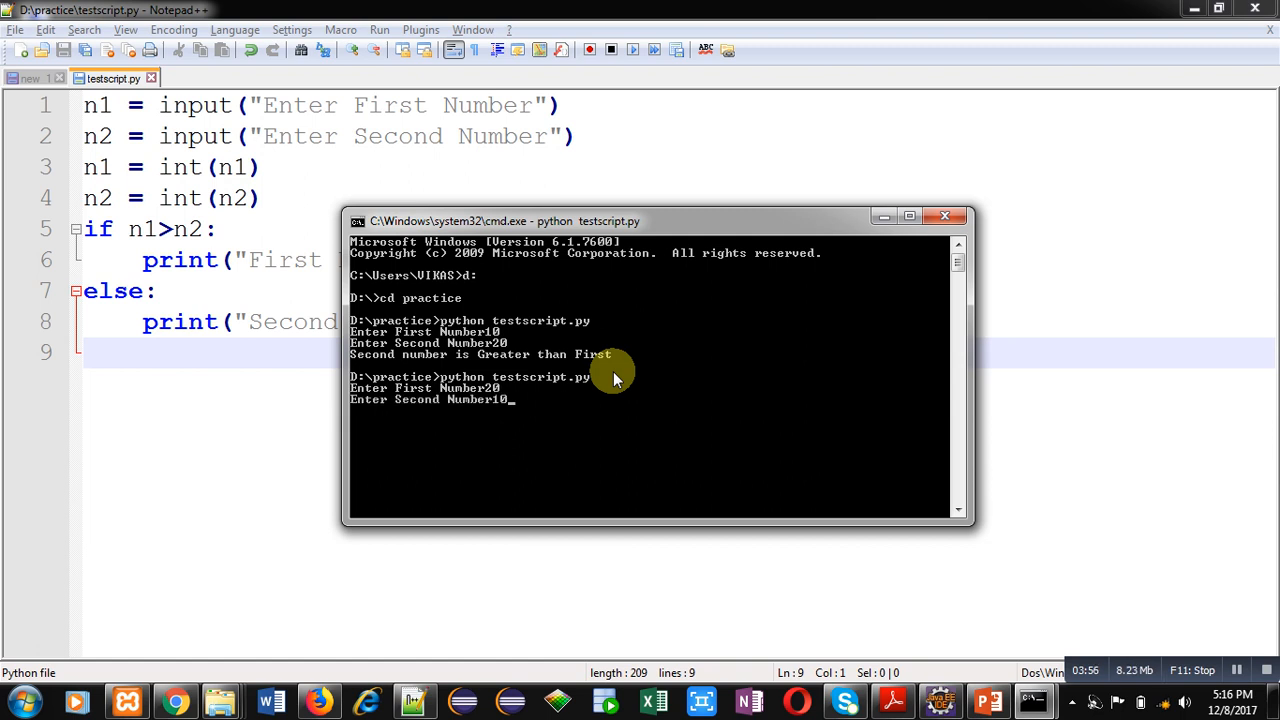
key(enter)
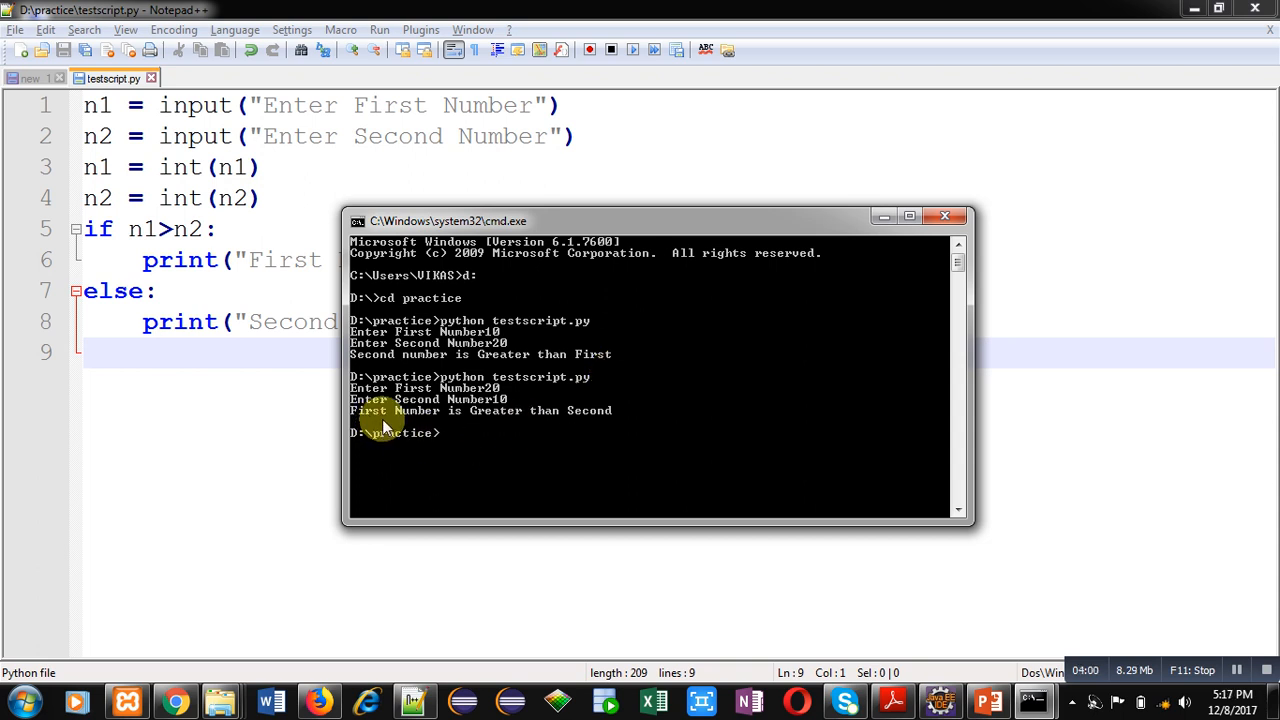
mouse_move(700, 415)
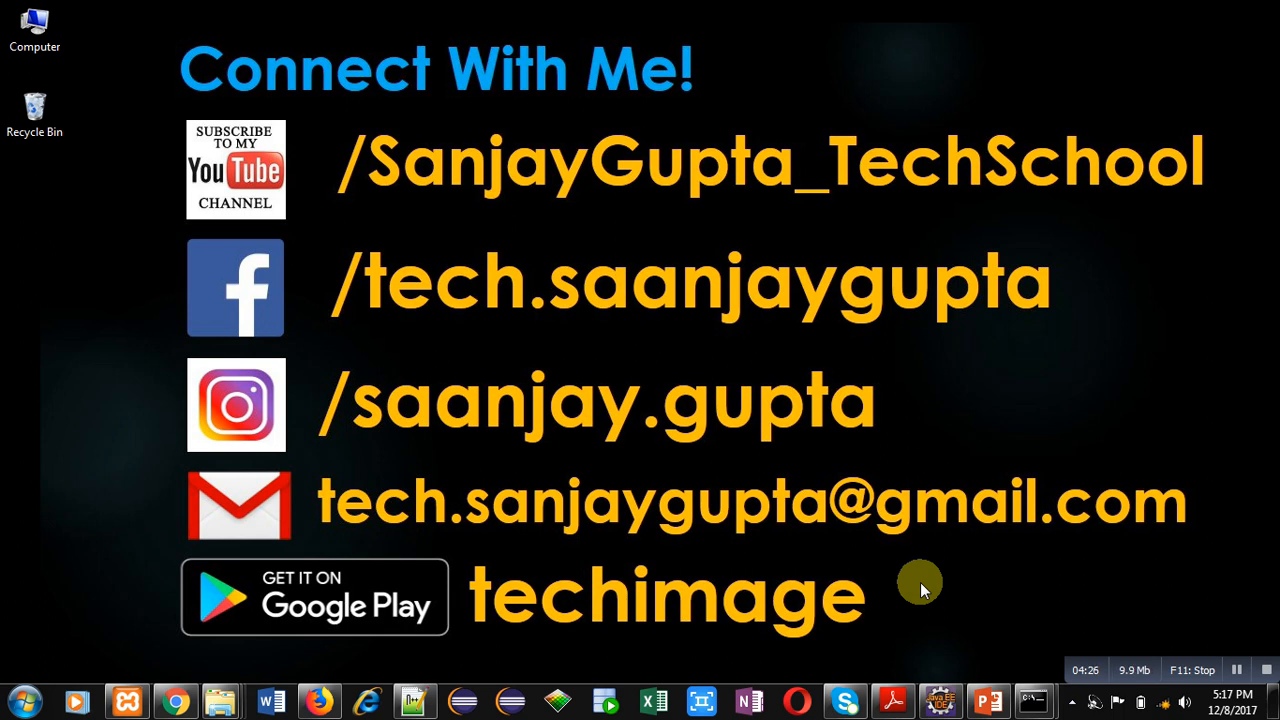
mouse_move(1105, 605)
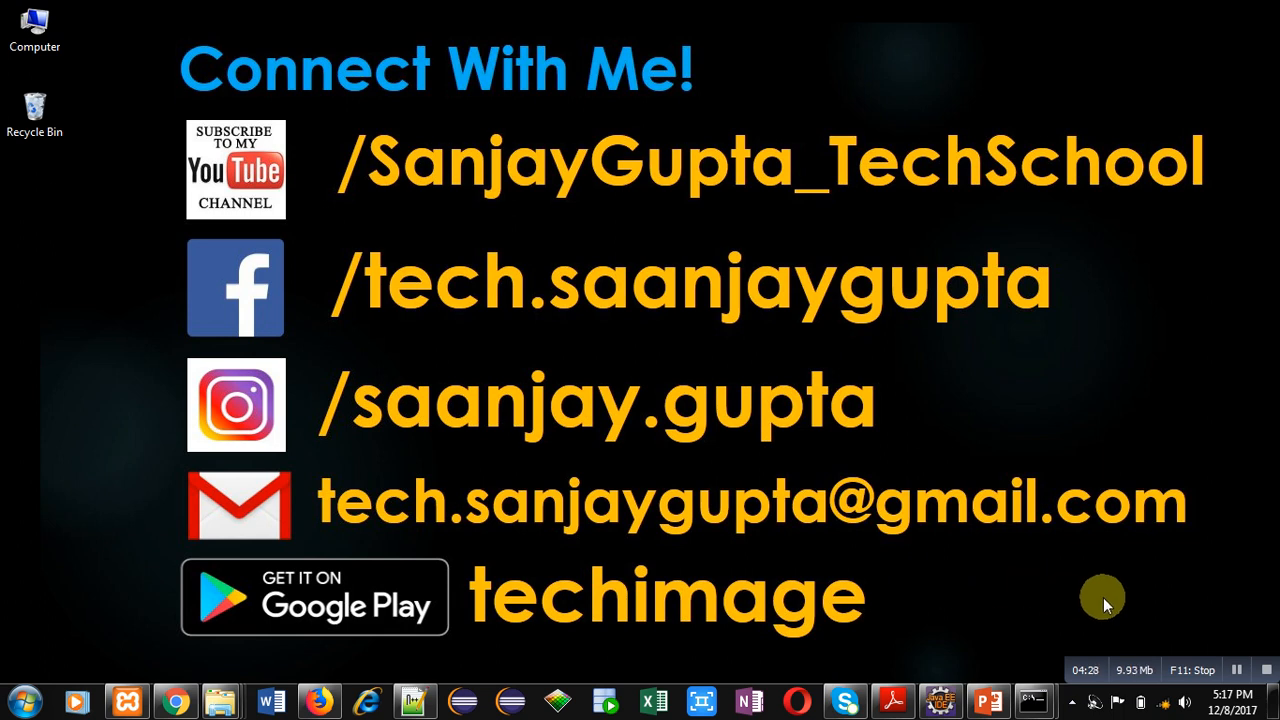
mouse_move(1148, 610)
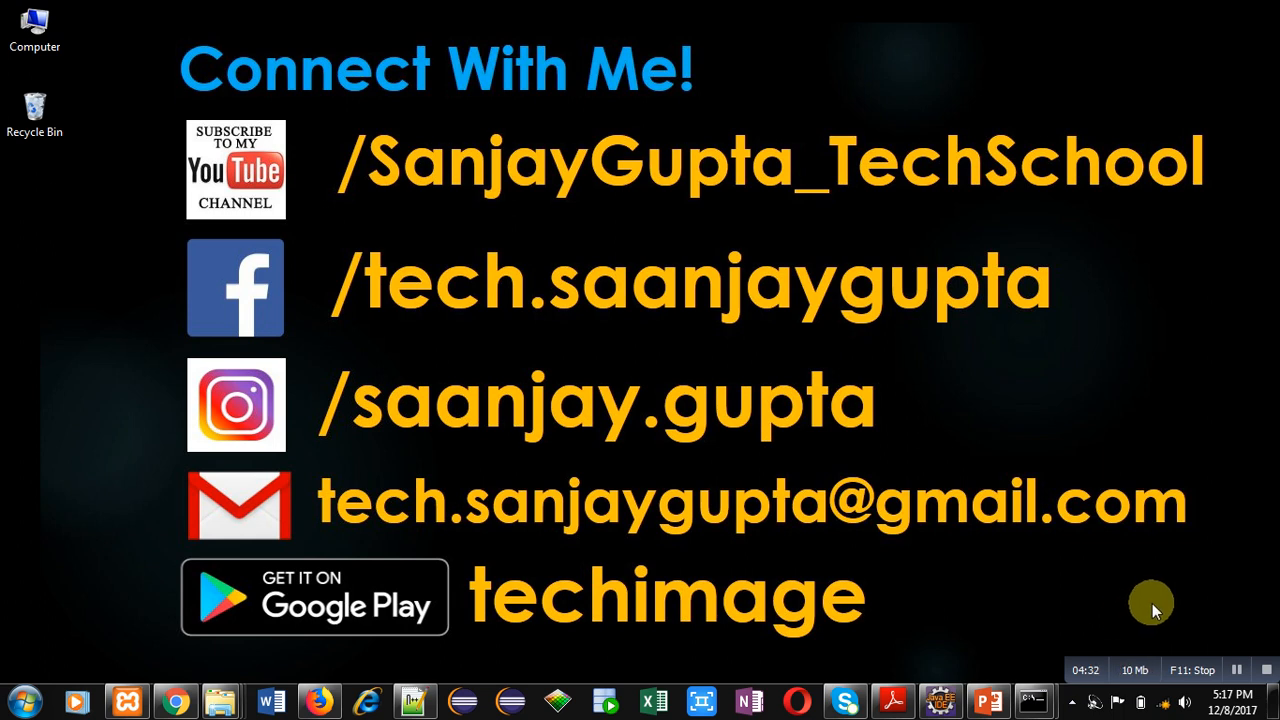
mouse_move(927, 613)
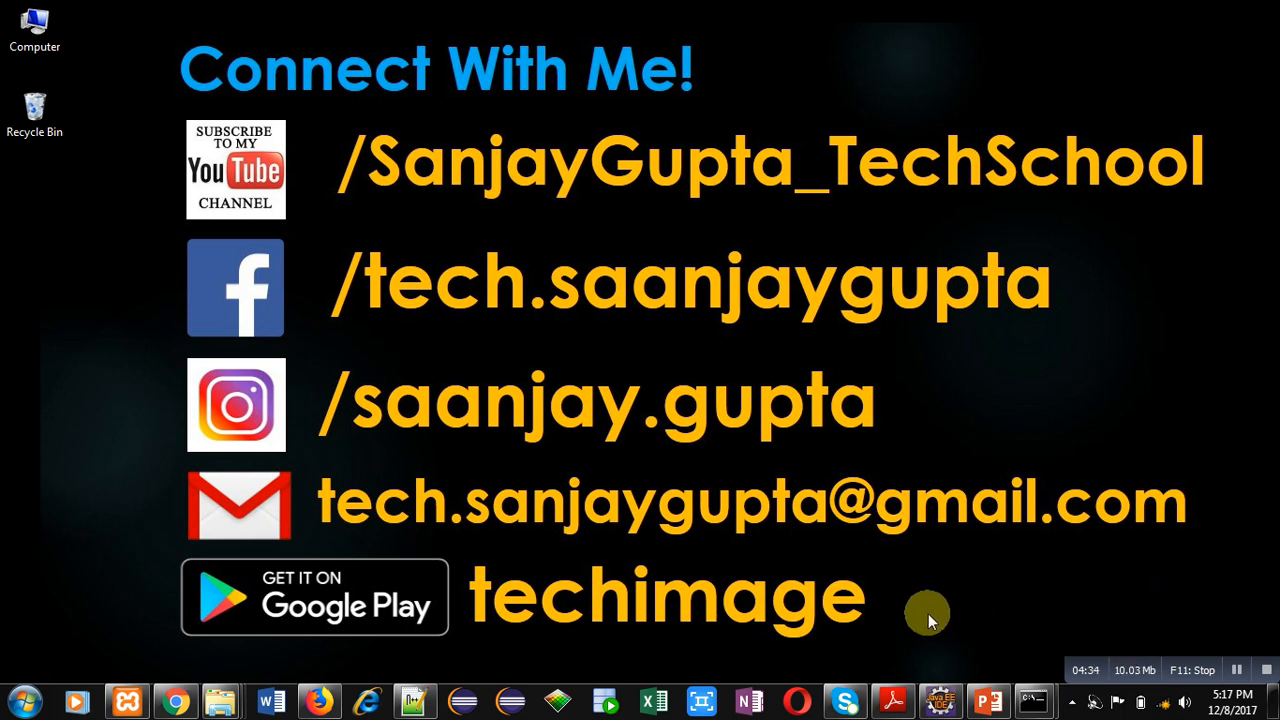